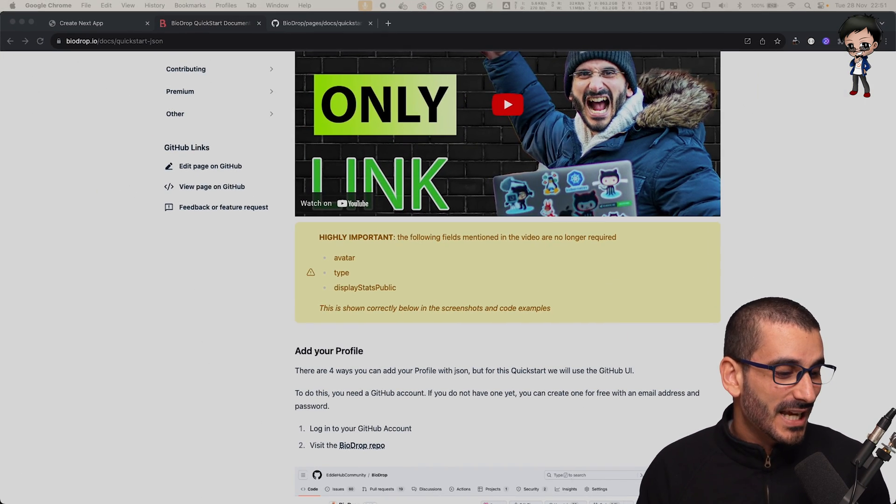
mouse_move(778, 261)
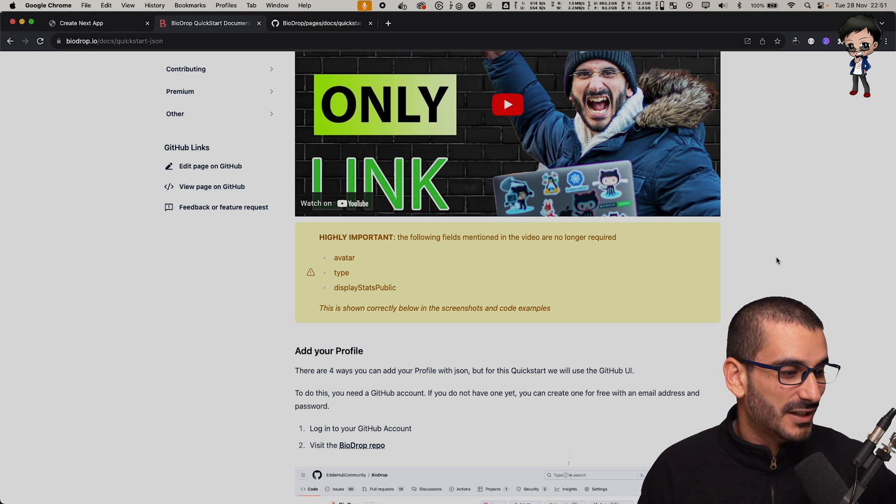
Scroll through the JSON quickstart docs and switch to the quickstart-forms.mdx source on GitHub.
scroll("down", 3)
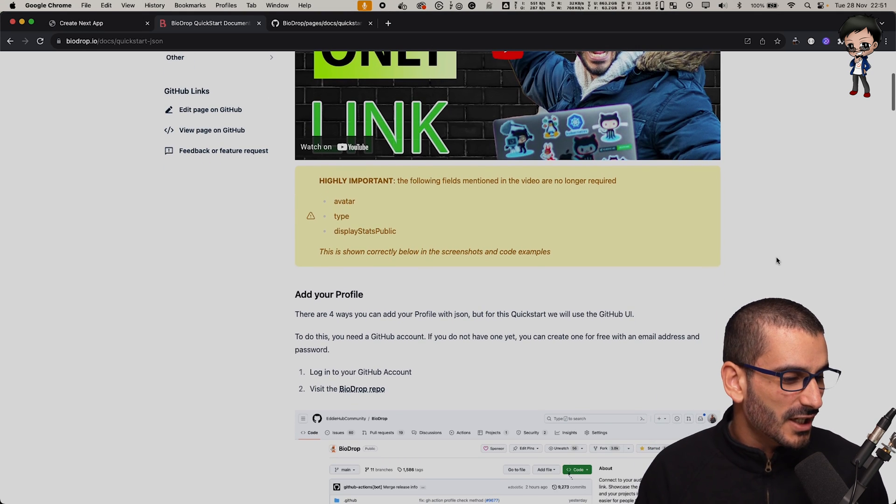
scroll("down", 3)
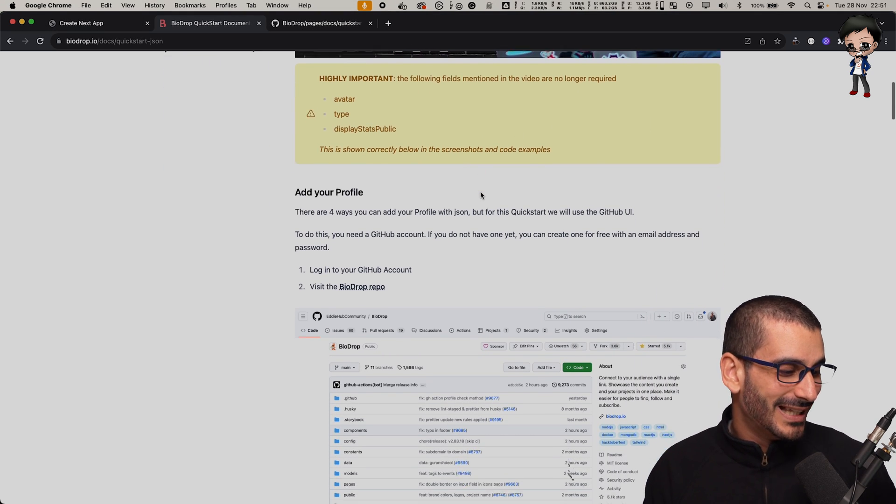
scroll("down", 3)
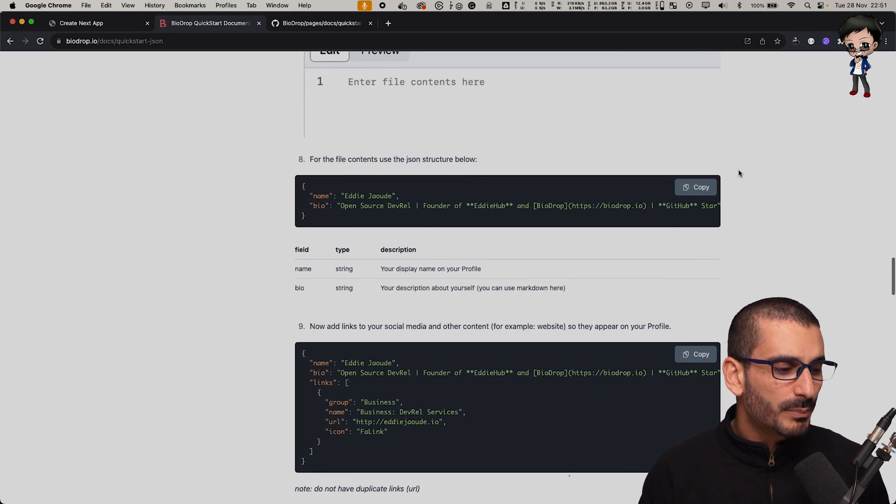
left_click(694, 187)
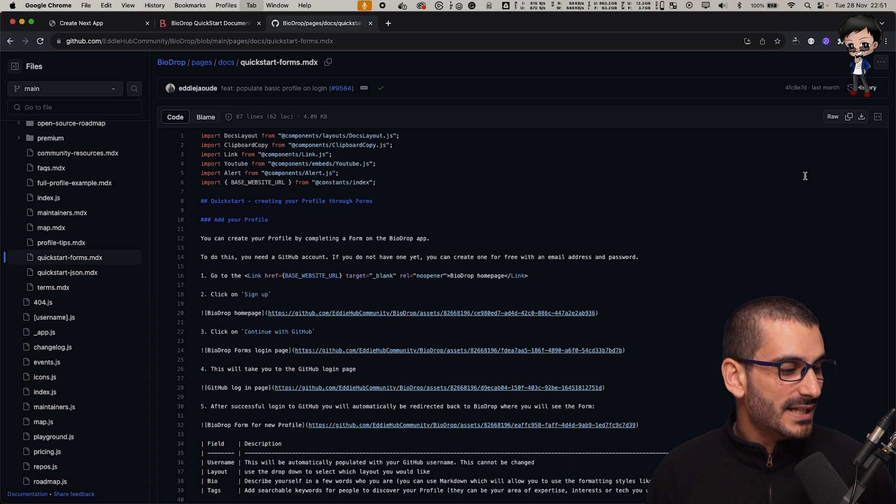
mouse_move(508, 348)
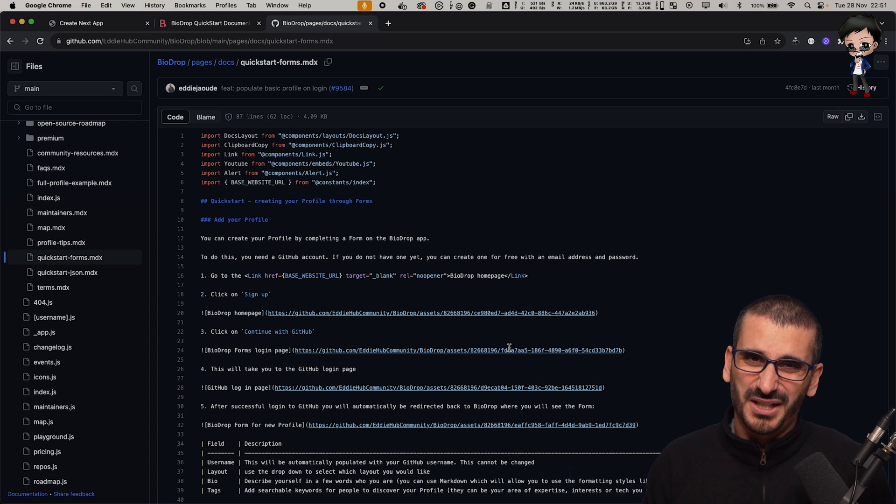
mouse_move(225, 257)
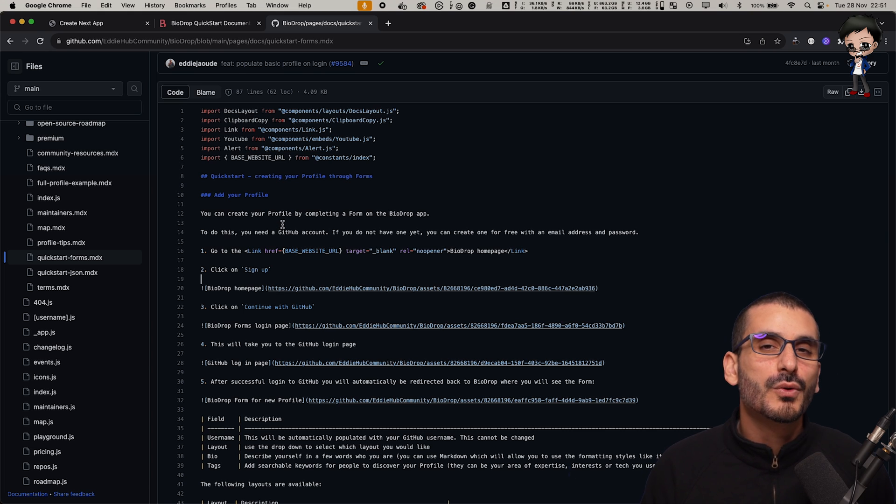
scroll("down", 3)
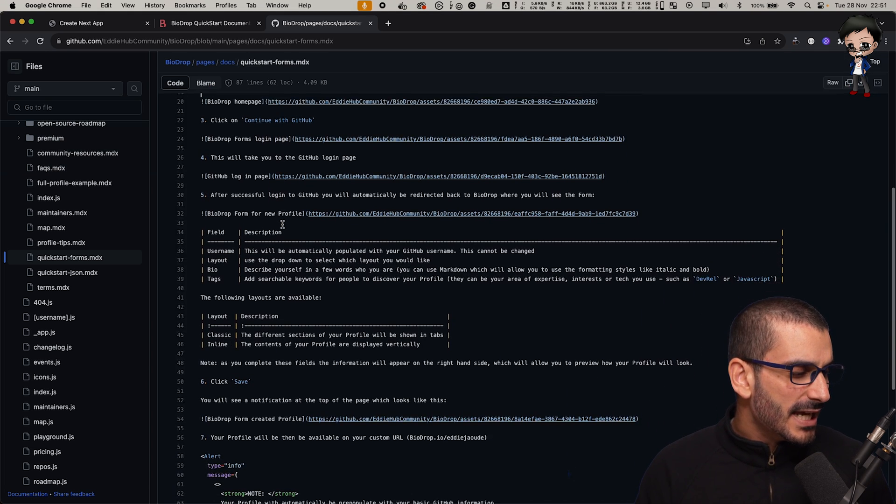
scroll("down", 3)
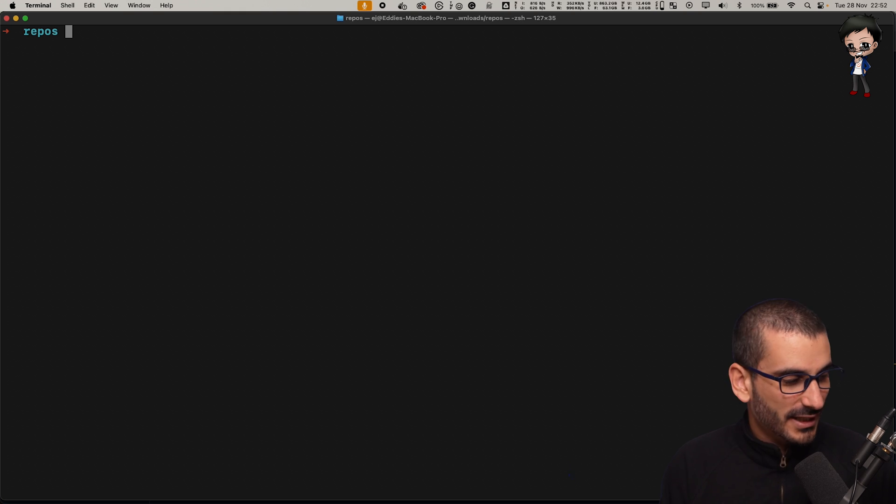
Recall and run npx create-next-app@latest from history, naming the project mdx-video.
key("Ctrl+r")
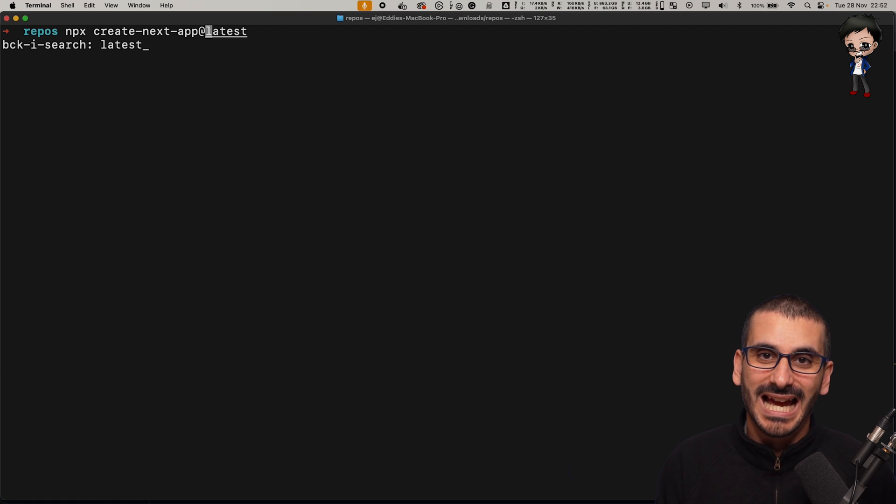
key("Return")
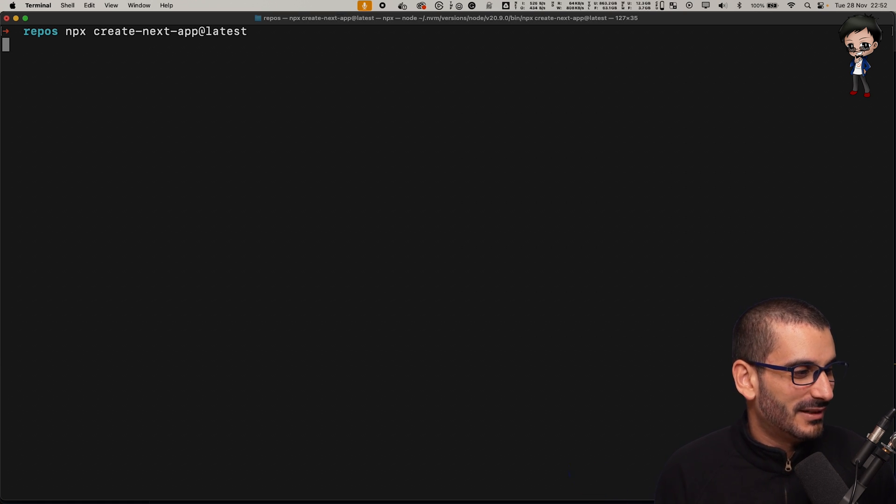
key("Return")
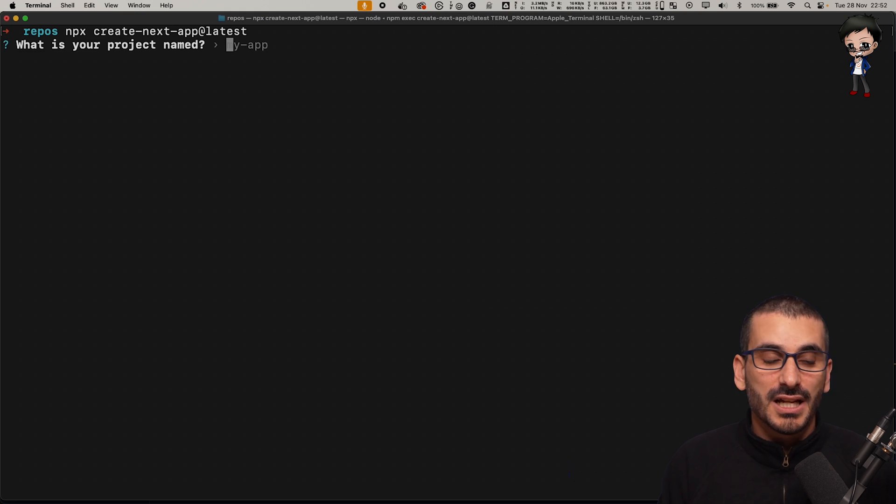
type("mdx-video")
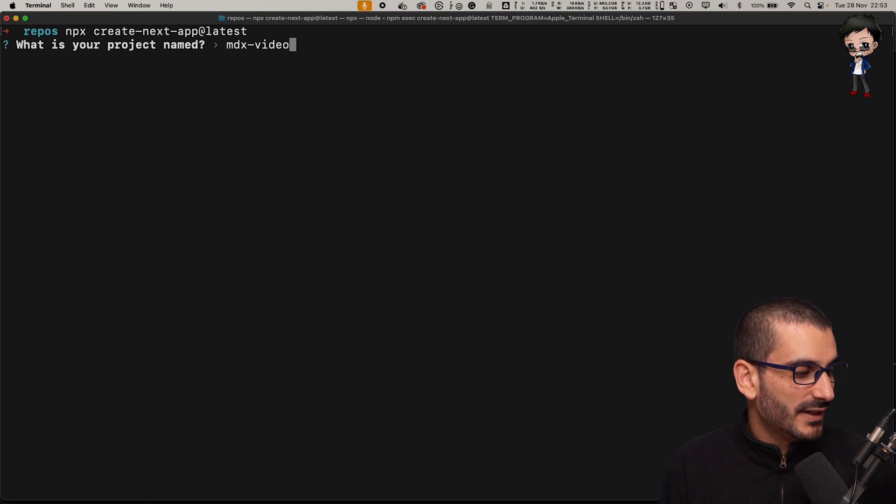
key("Return")
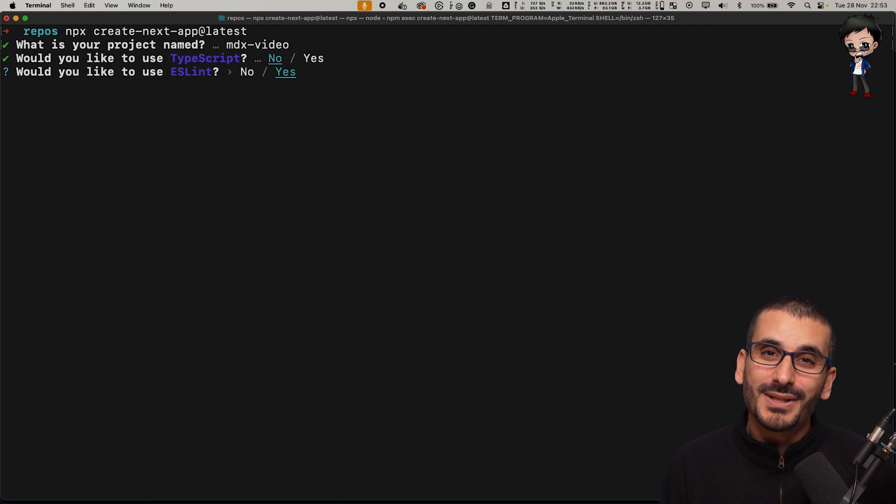
Accept ESLint, Tailwind CSS, a src directory and the App Router for the new app.
key("Return")
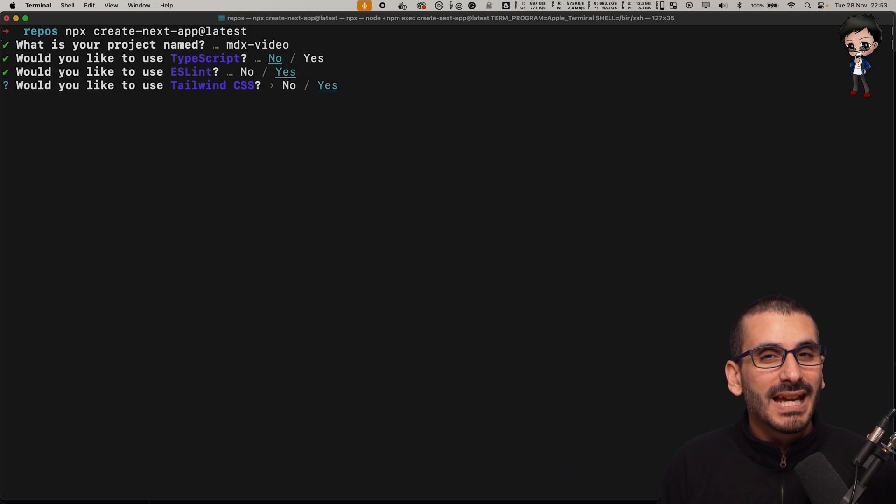
key("Return")
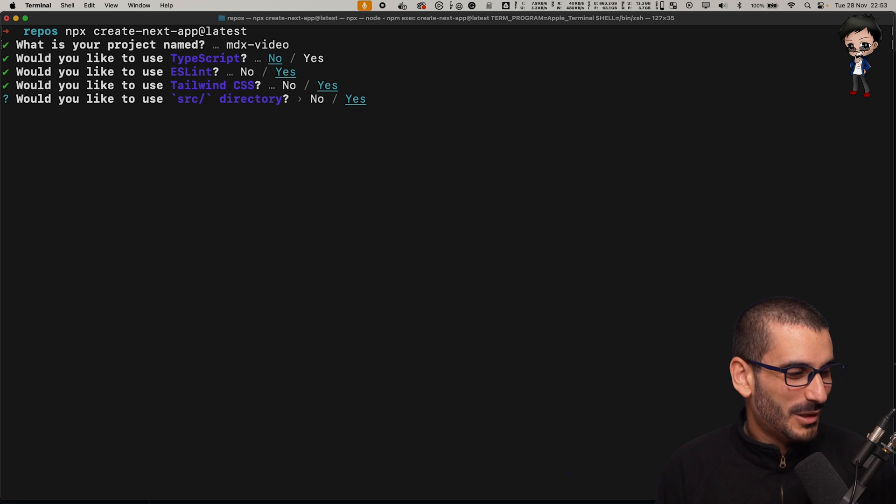
key("Return")
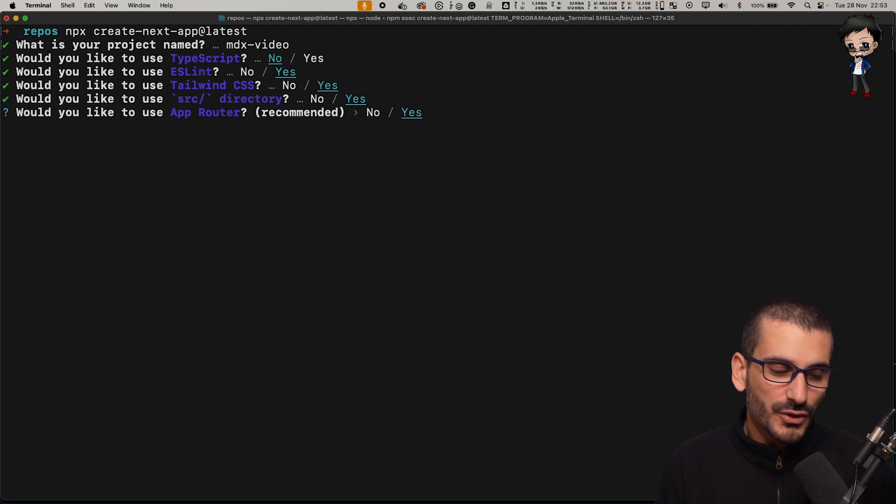
key("Return")
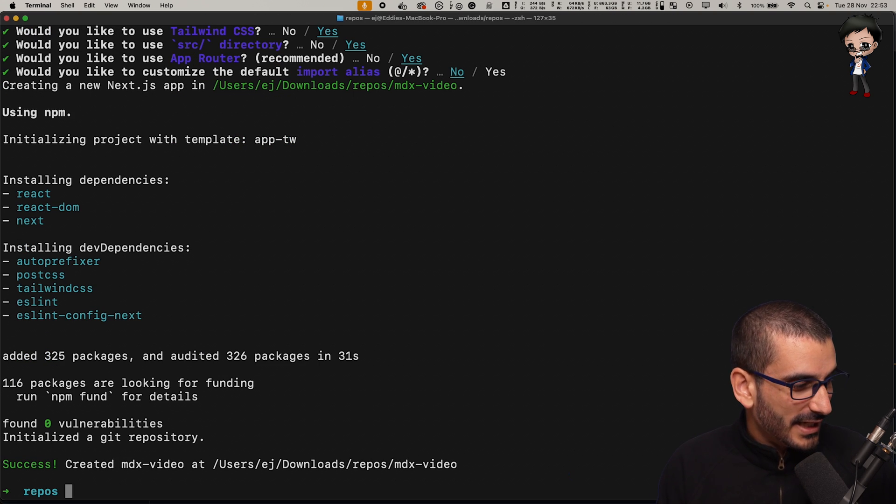
cd into mdx-video, launch it in the editor with code ., and run npm run dev.
type("cd")
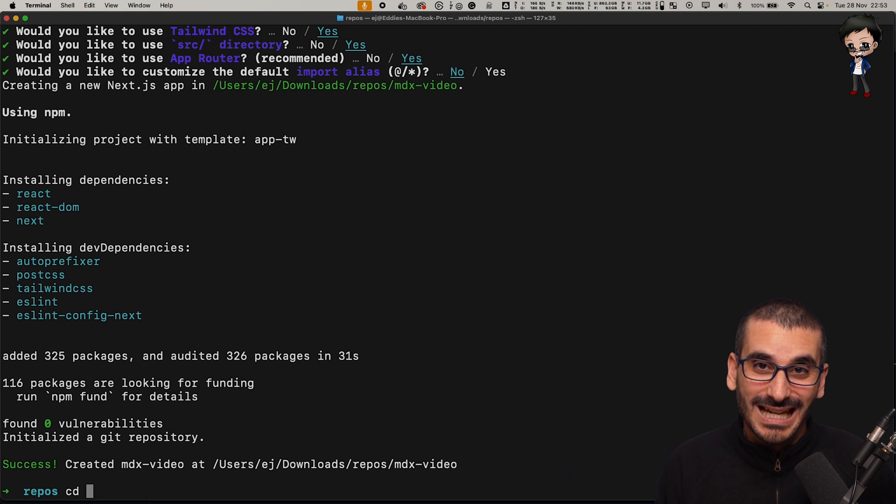
type("mdx-v")
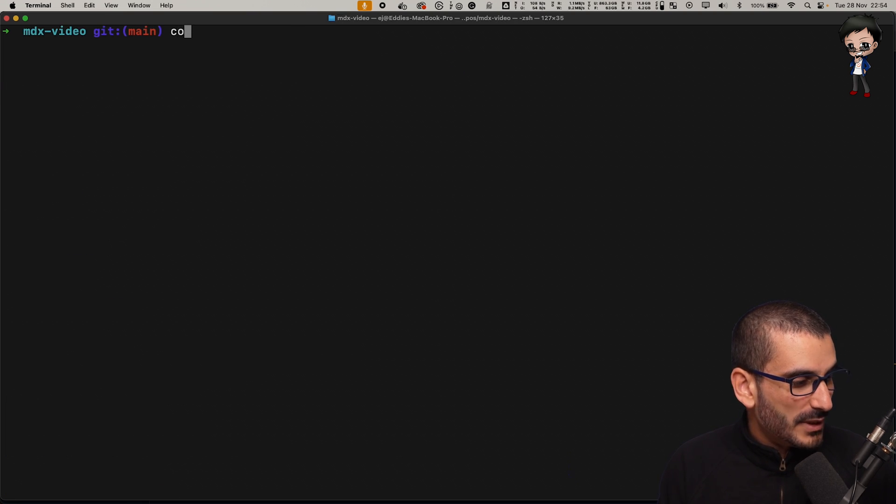
key("Return")
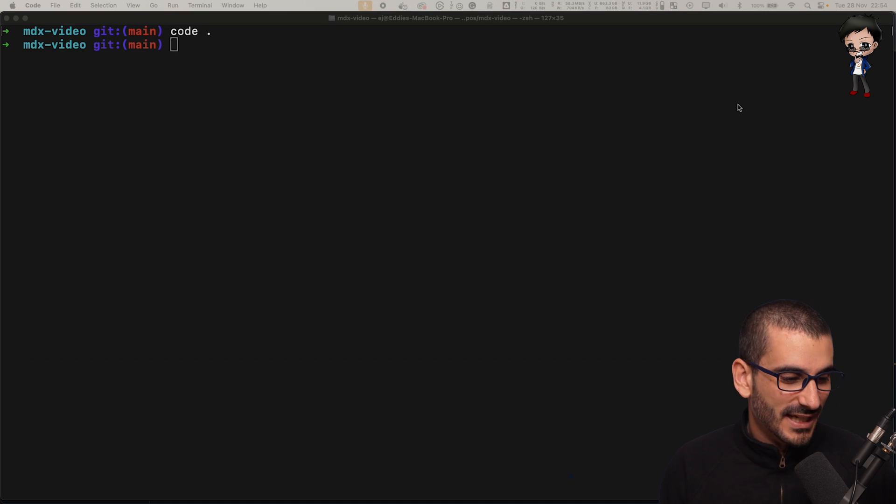
key("Return")
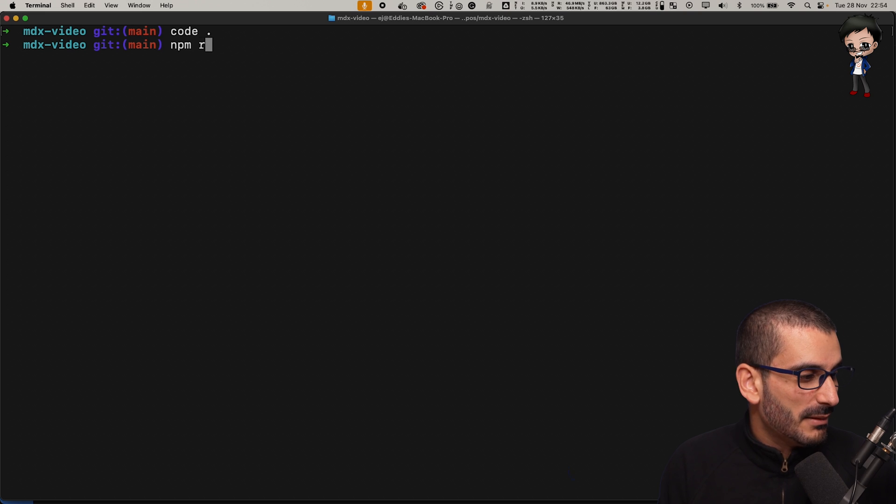
type("un dev")
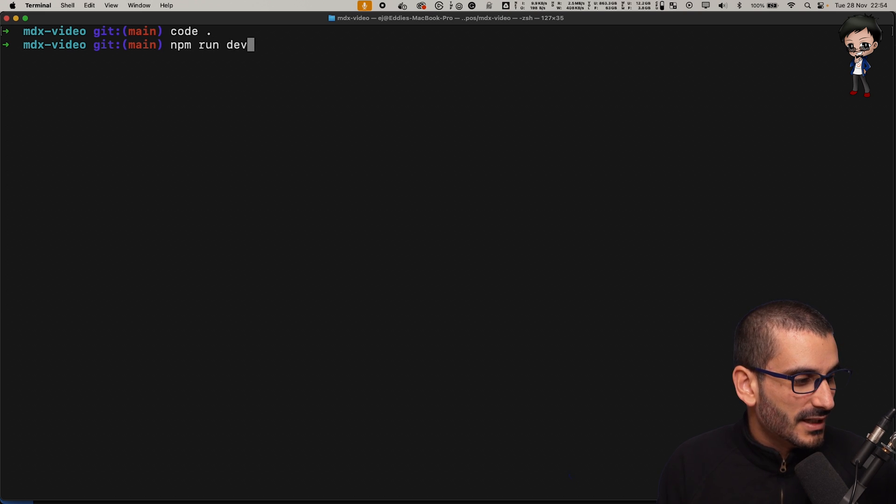
key("Return")
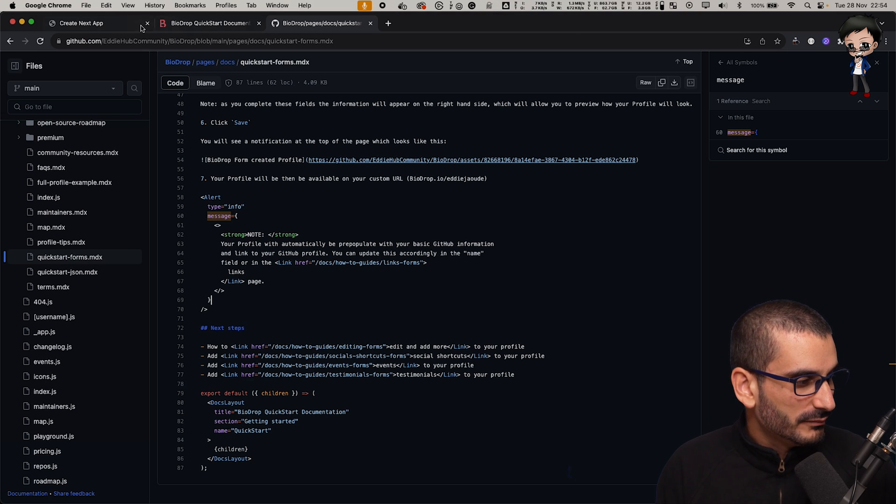
Switch to the Create Next App tab showing the starter page at localhost:3000.
left_click(80, 22)
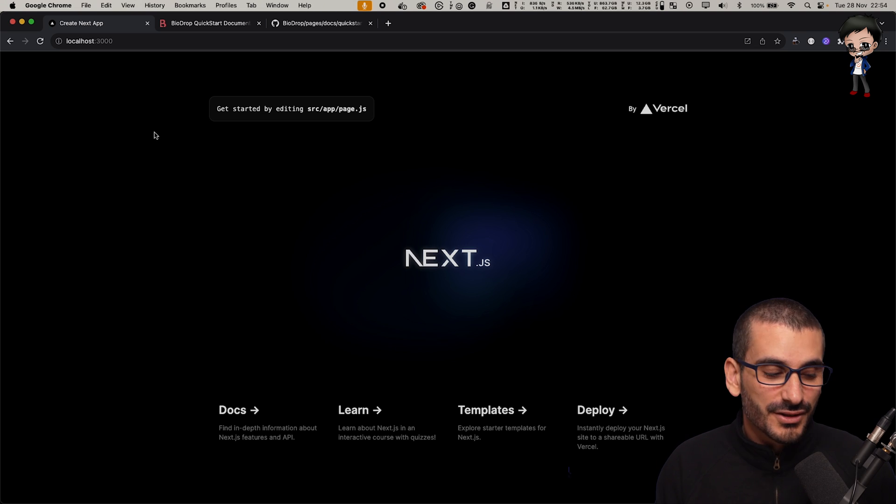
mouse_move(408, 153)
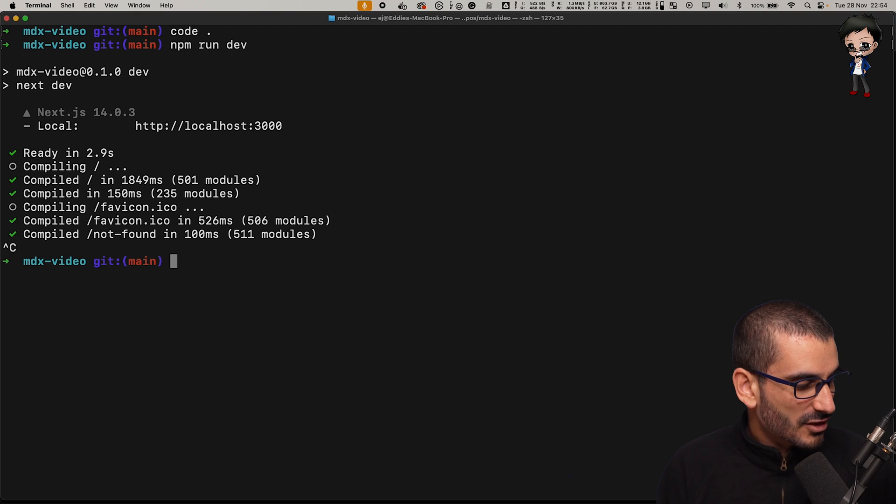
mouse_move(711, 166)
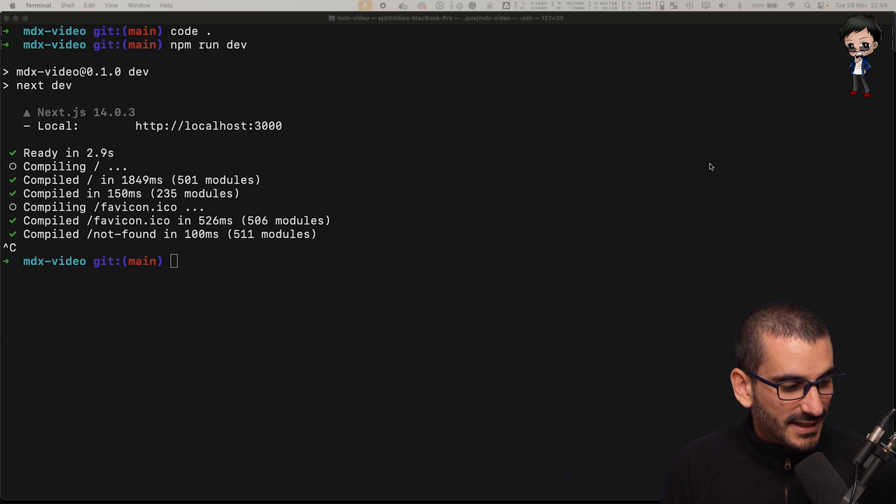
type("npm")
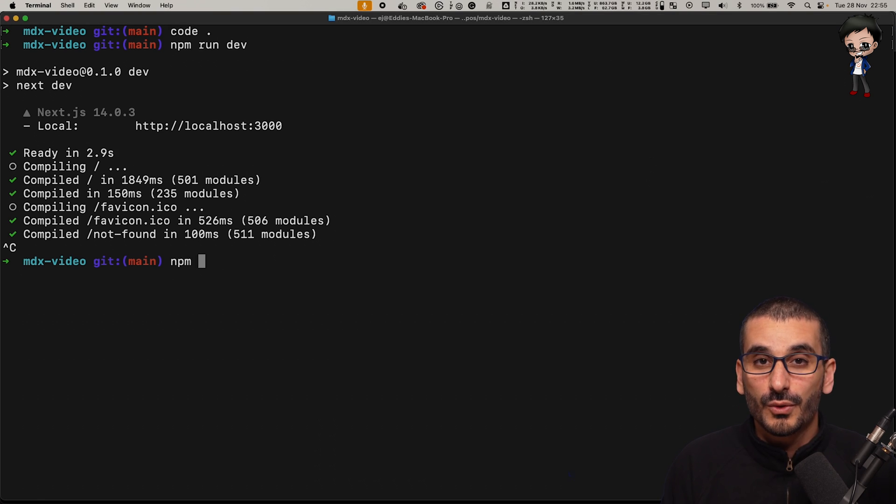
type("install")
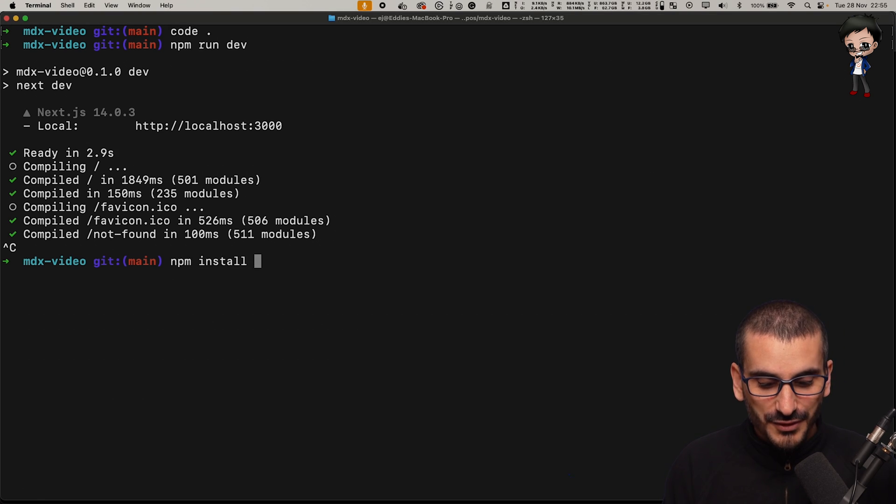
type("@next/")
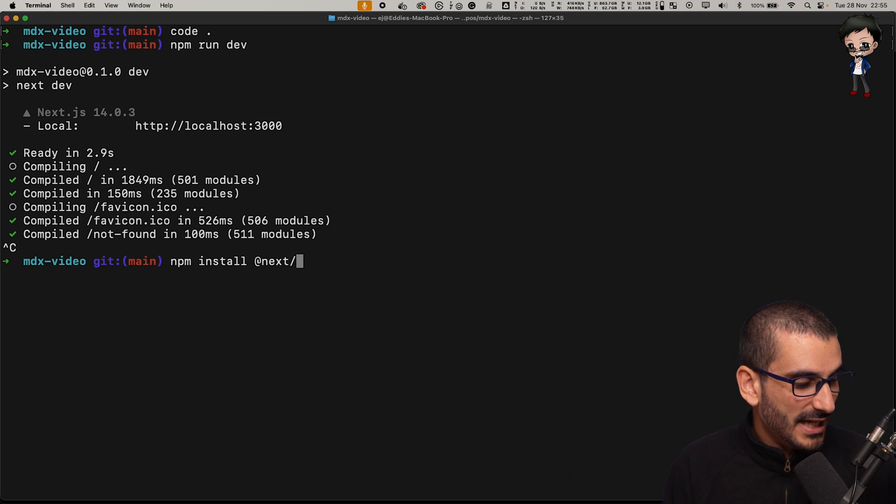
type("mdx @")
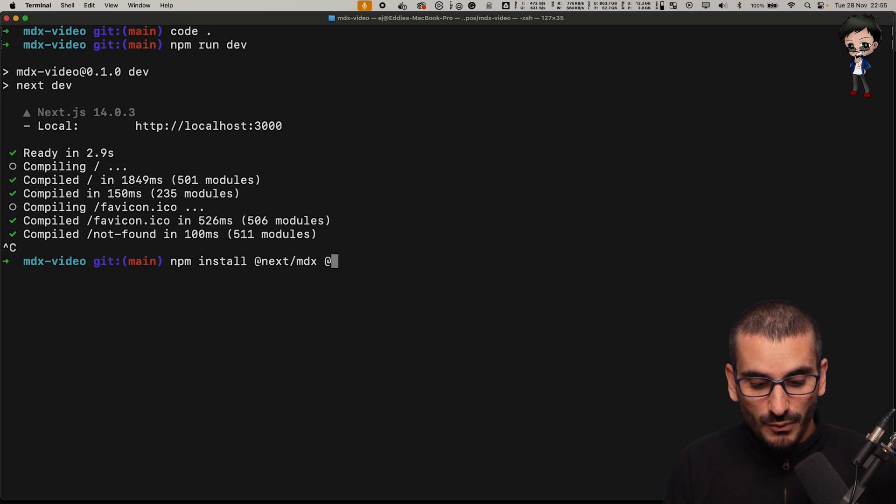
type("mdx-js")
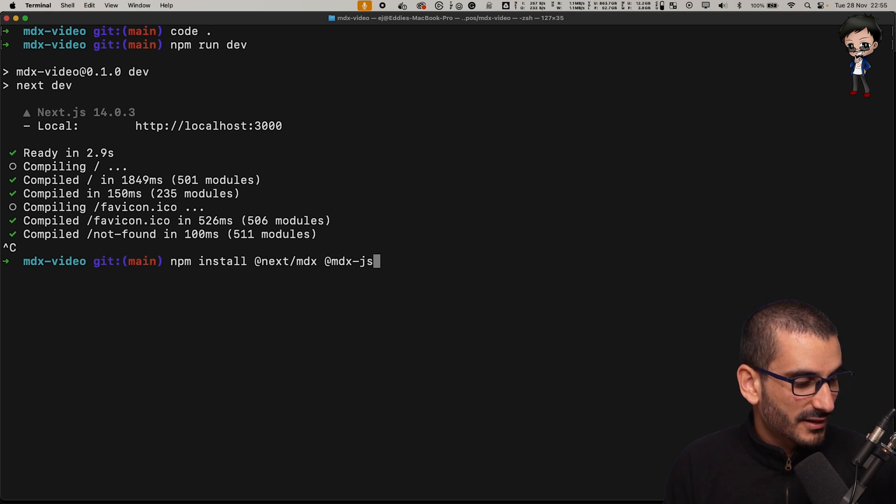
type("/loader @md")
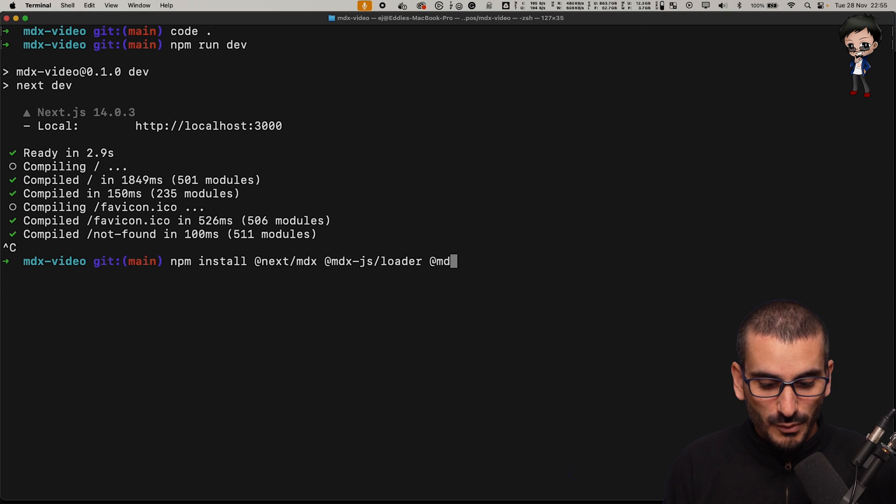
type("x-")
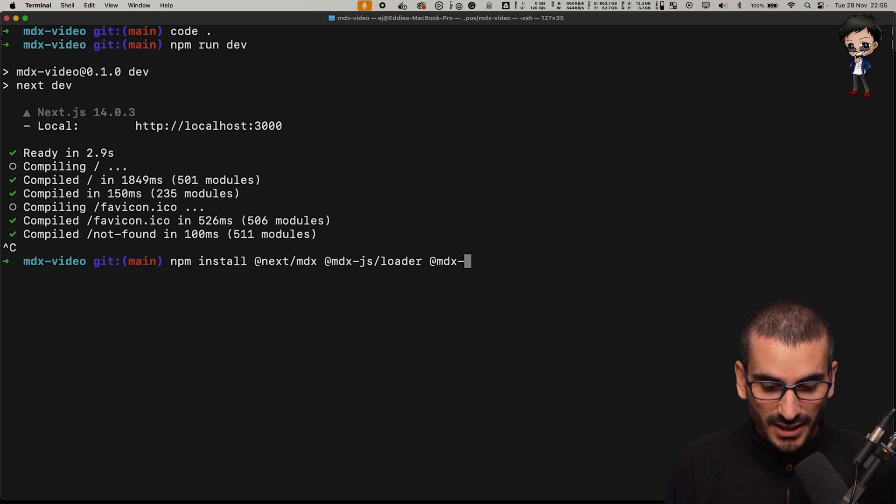
type("js/react")
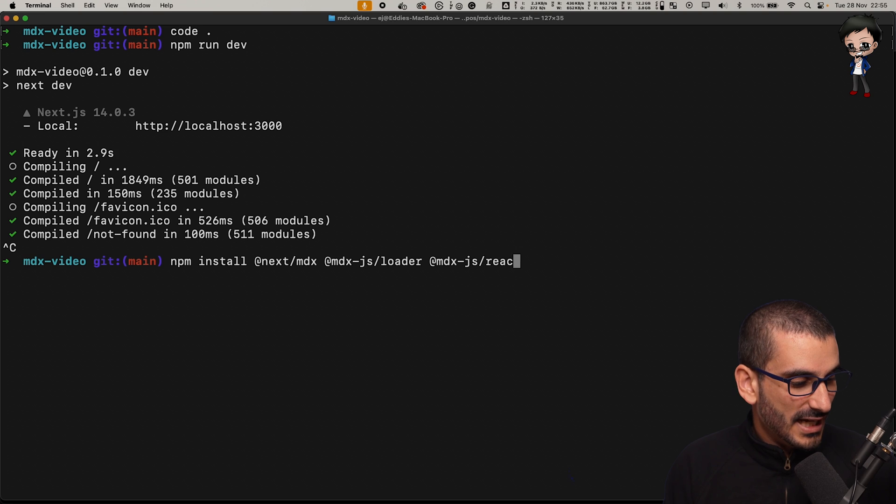
type("t")
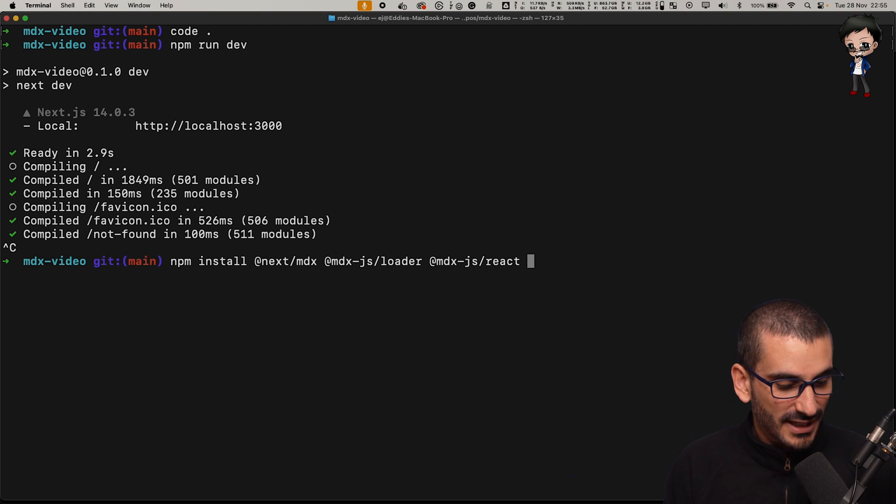
type("@type")
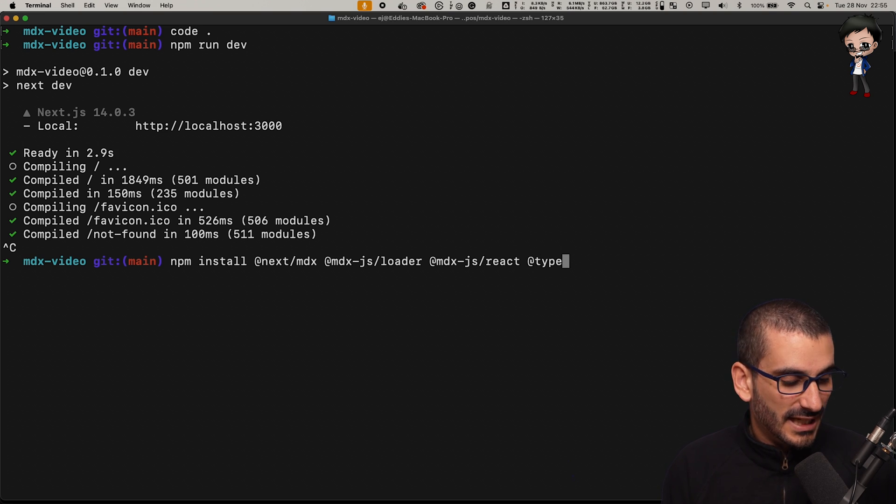
key("Return")
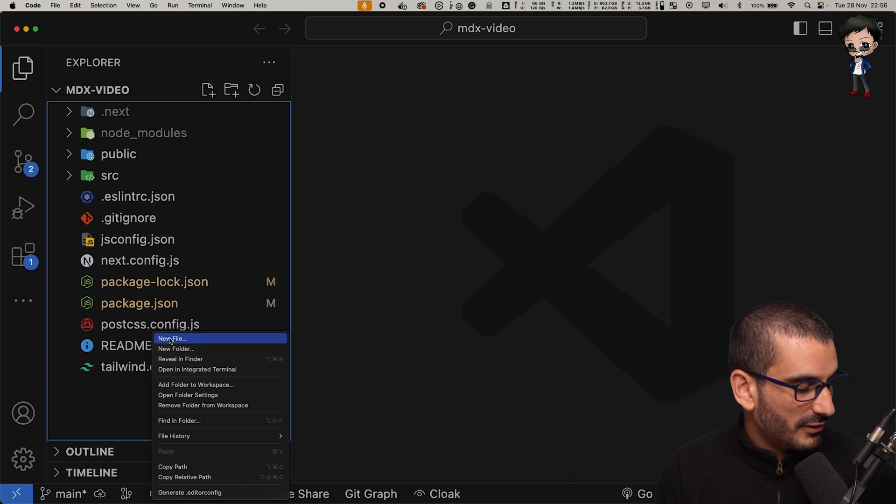
Create mdx-components.js at the root and declare export function useMDXComponents(components).
left_click(172, 338)
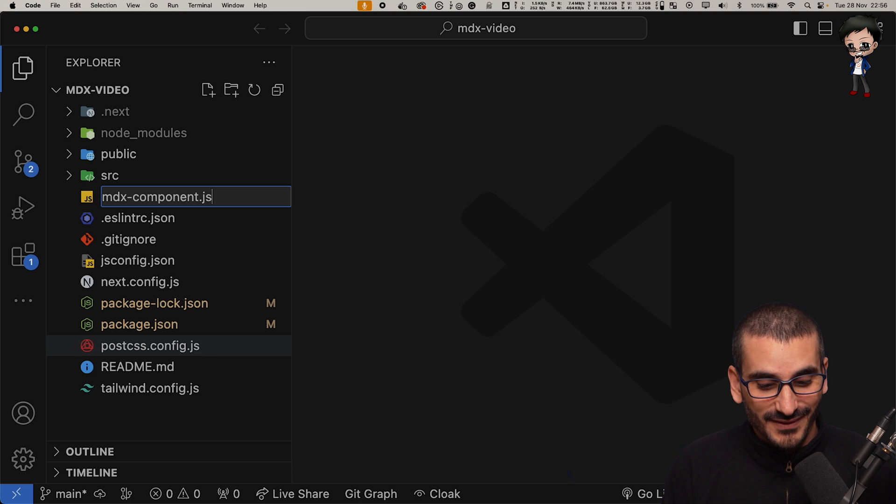
key("Return")
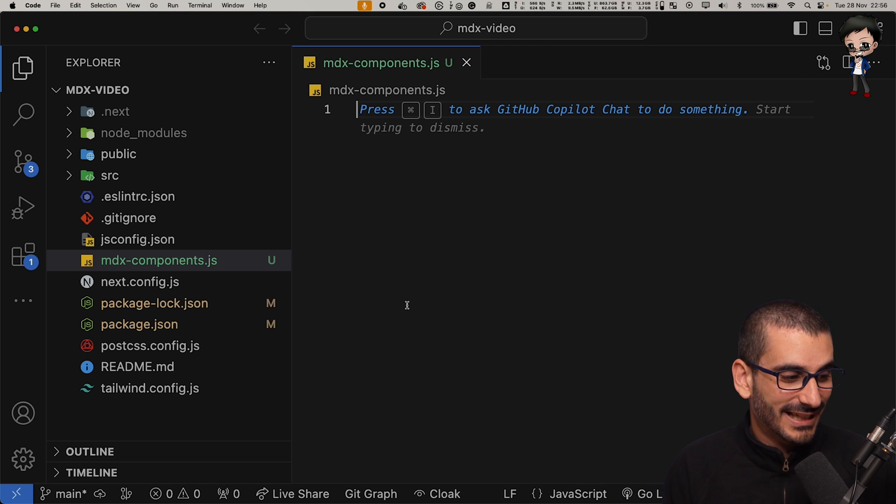
type("export")
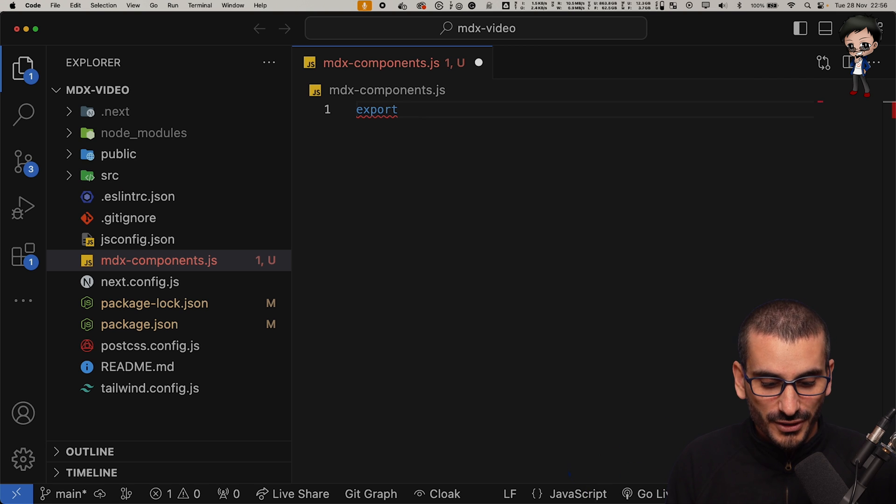
type("function")
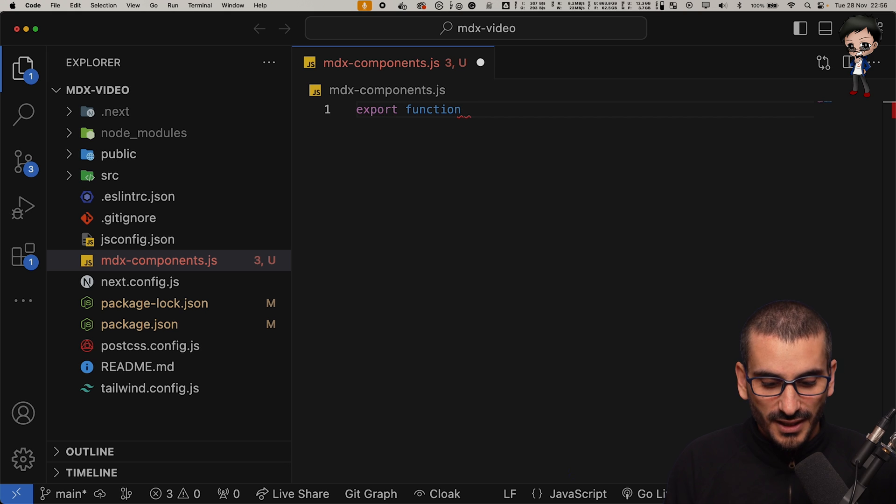
type("useMd")
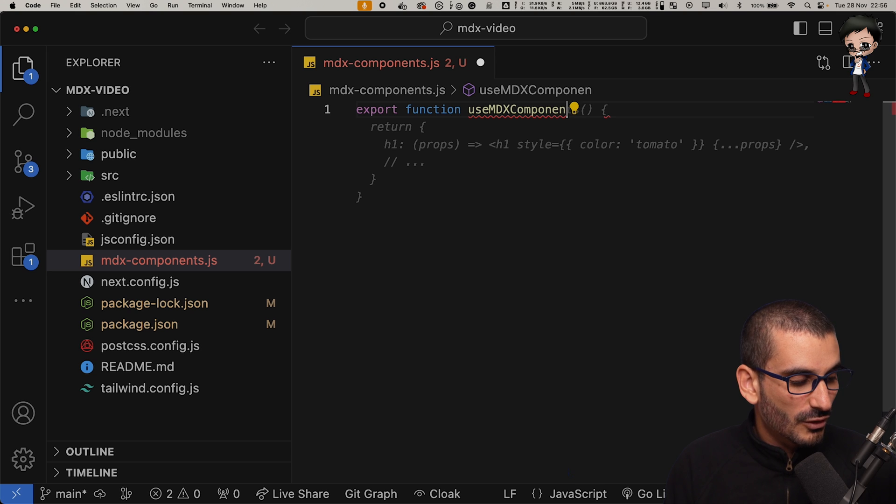
type("ts() {")
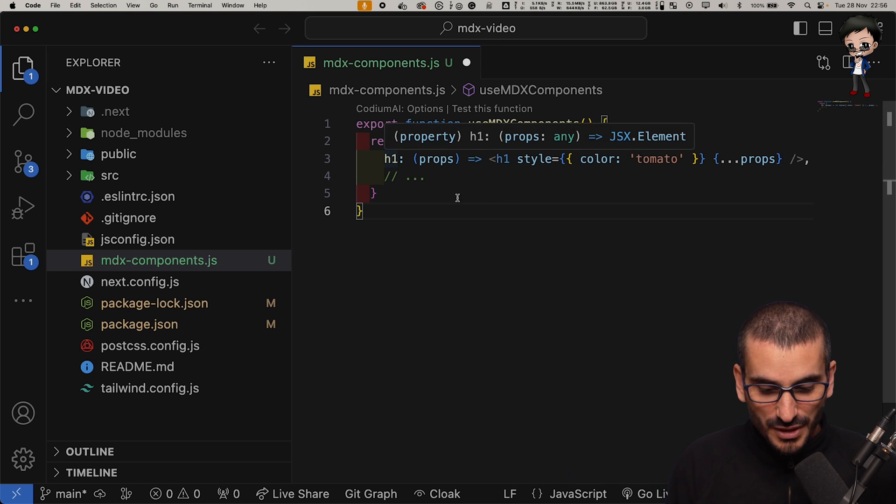
type("components")
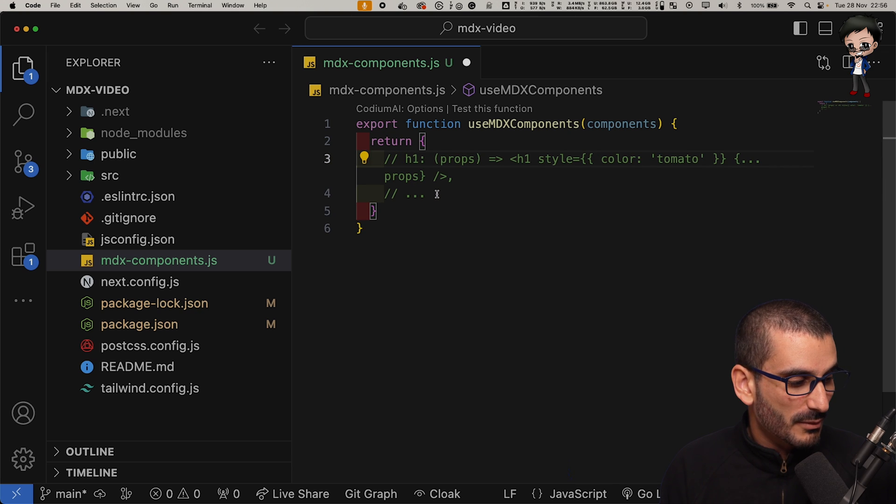
Return {...components} with a commented-out blue p override example.
double_click(405, 194)
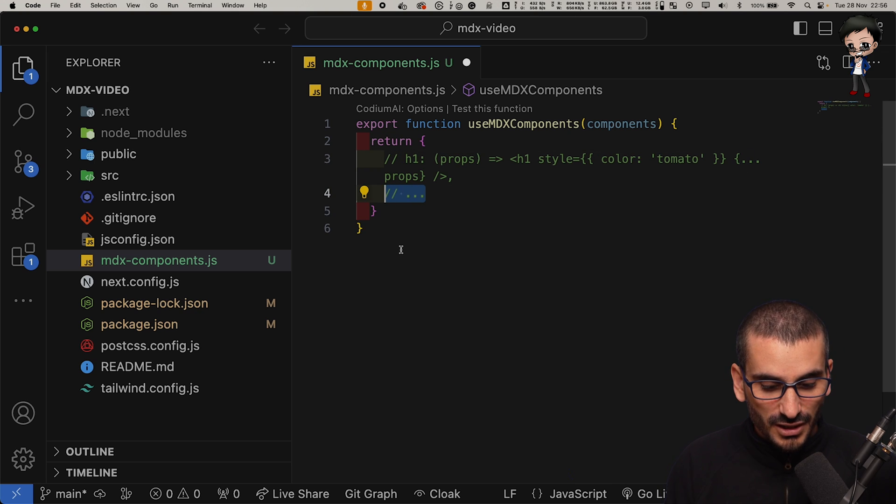
type("// p: (props) => <p style={{ color: 'blue' }} {...props} />,")
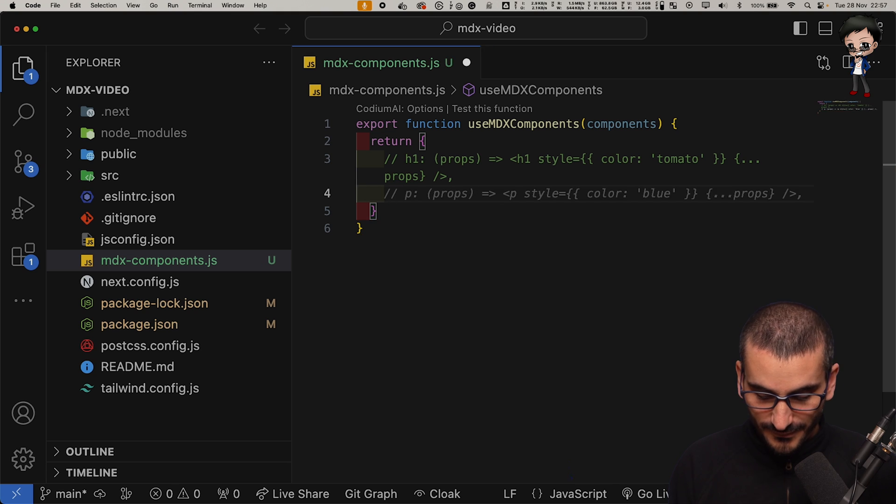
type("...components,")
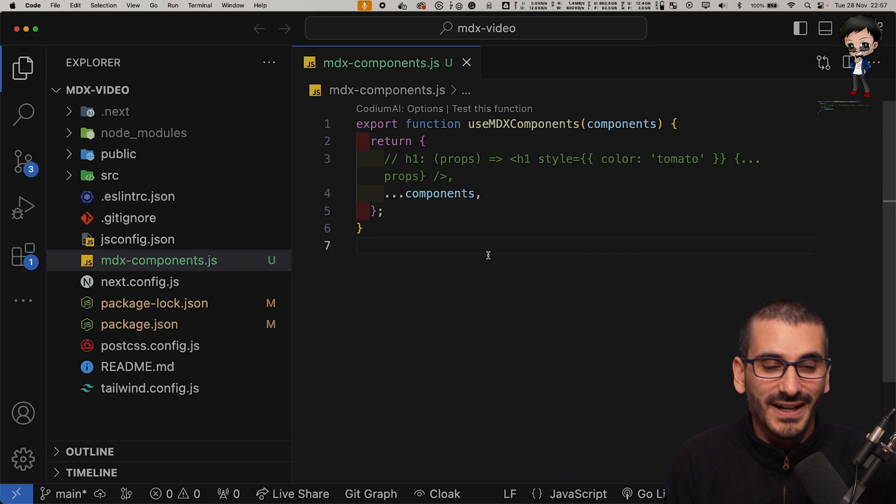
mouse_move(290, 205)
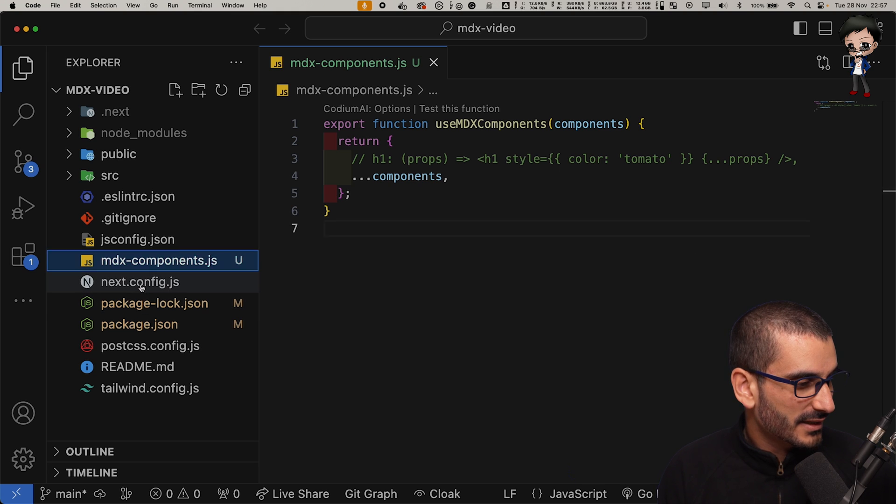
left_click(139, 282)
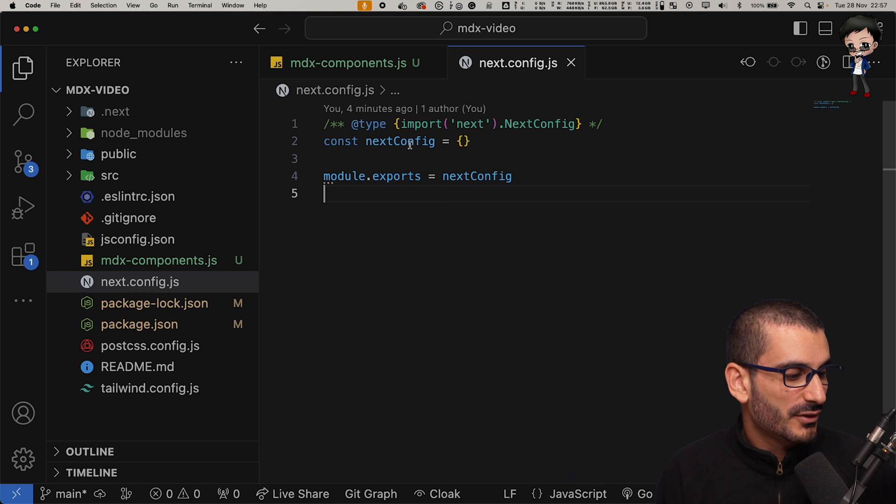
mouse_move(391, 253)
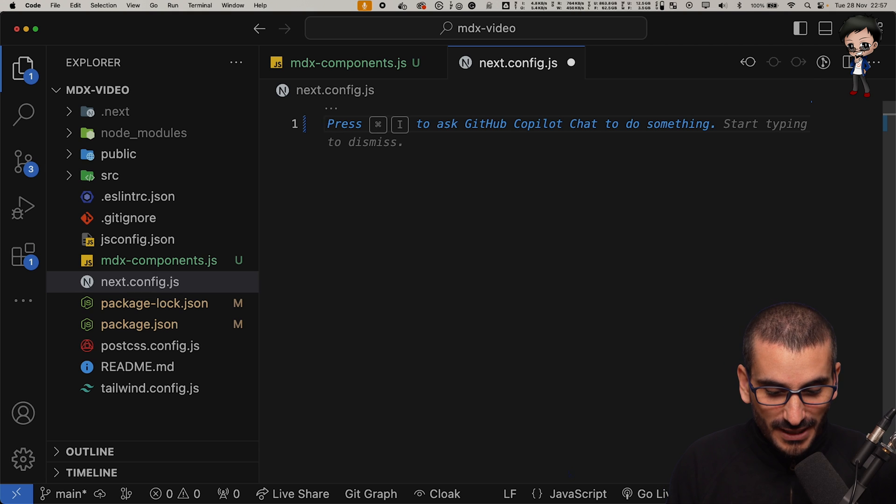
type("const")
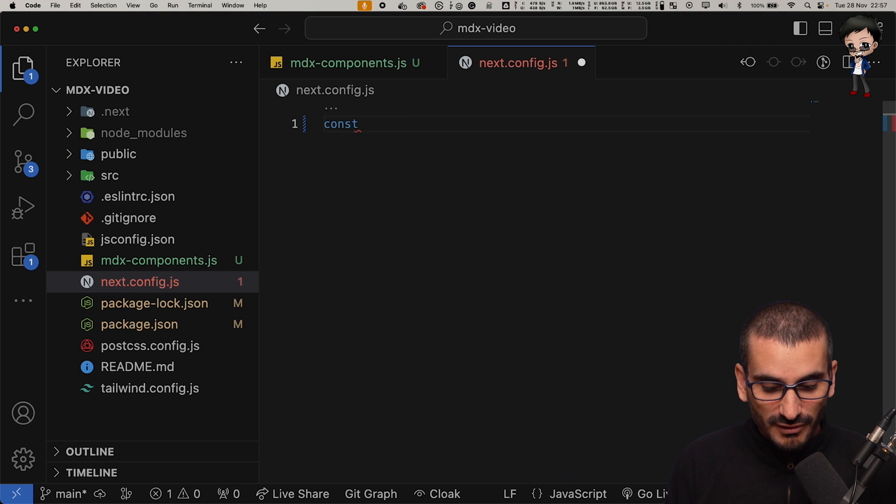
type("withMDX = require('@next/mdx')({")
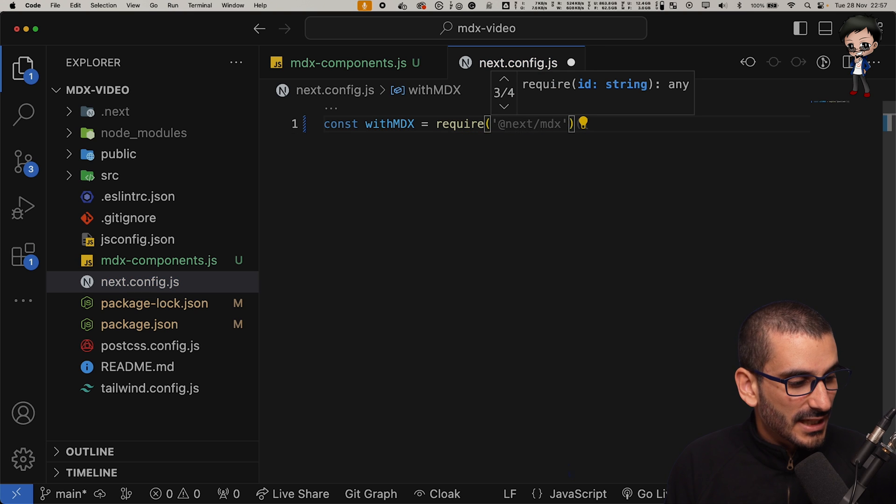
type("()")
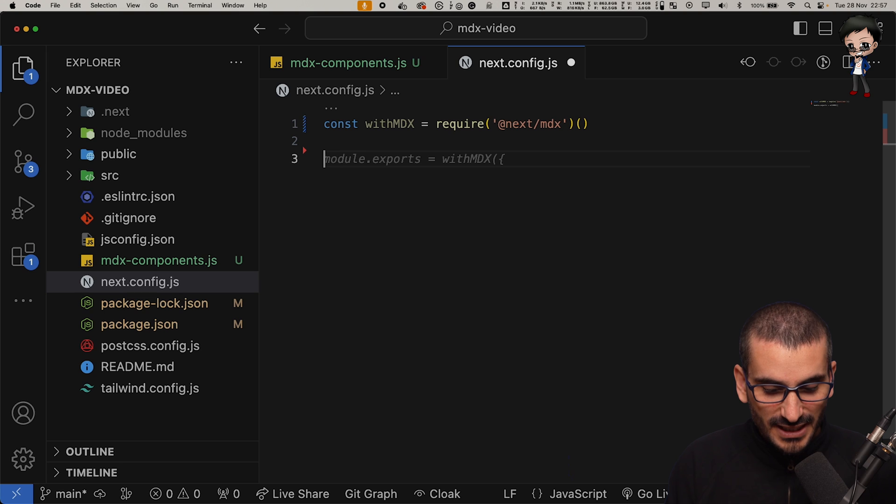
Define nextConfig with pageExtensions ['js','jsx','md','mdx'] and export withMDX(nextConfig).
type("const")
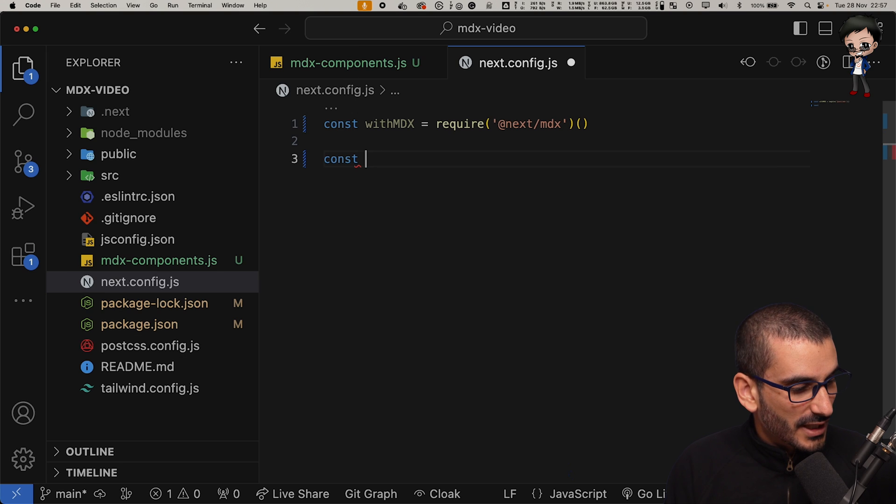
type("nextConig = {")
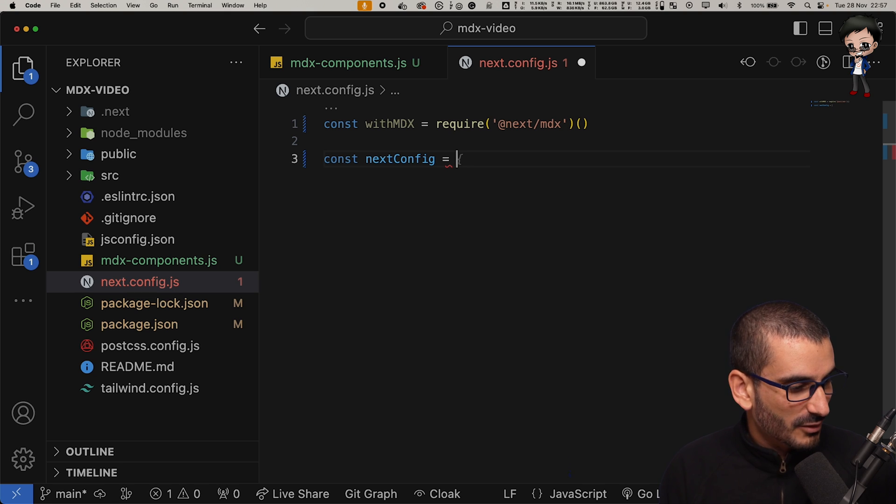
type("{")
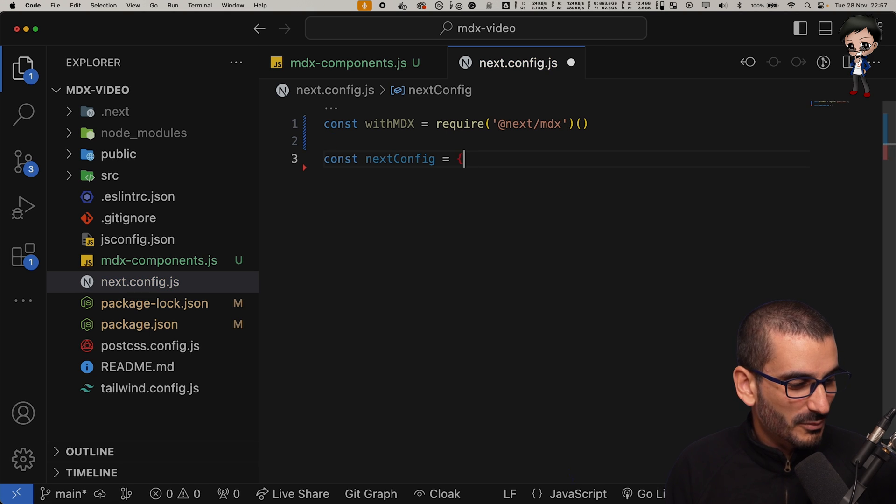
type("pageExtensions: ['js', 'jsx', 'md', 'mdx'],")
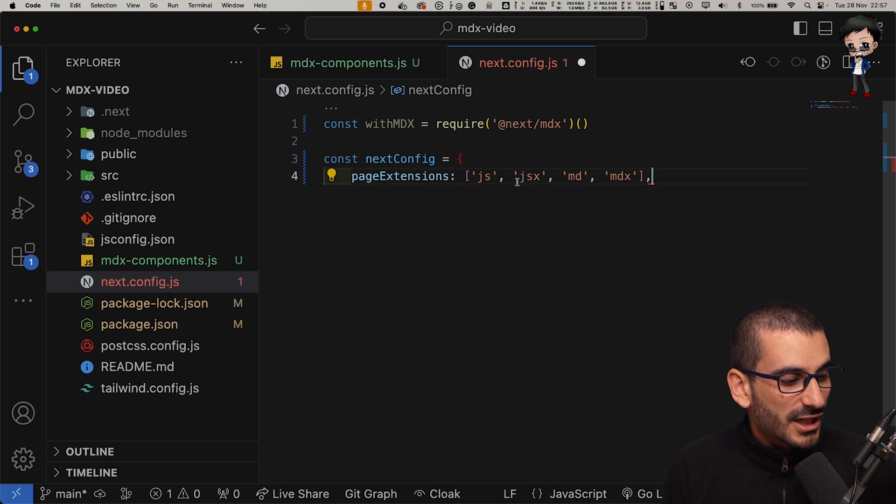
mouse_move(628, 176)
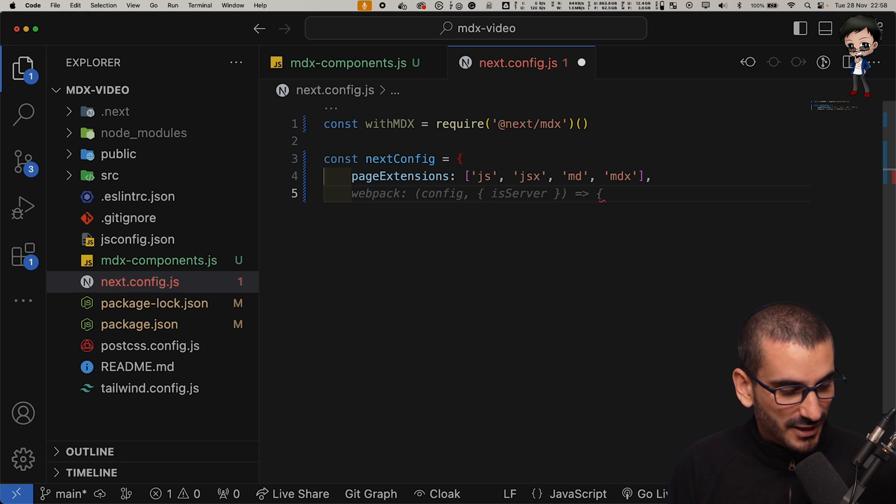
type("mod")
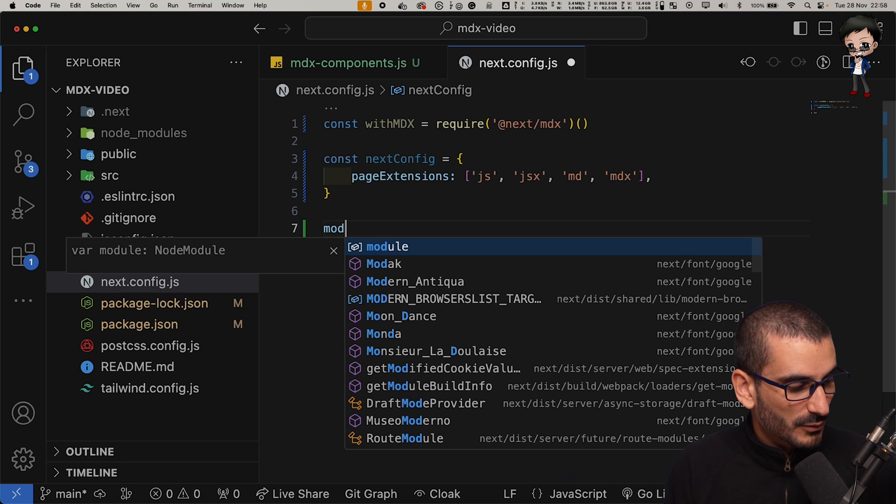
type(".exports = withMDX(nextConfig);")
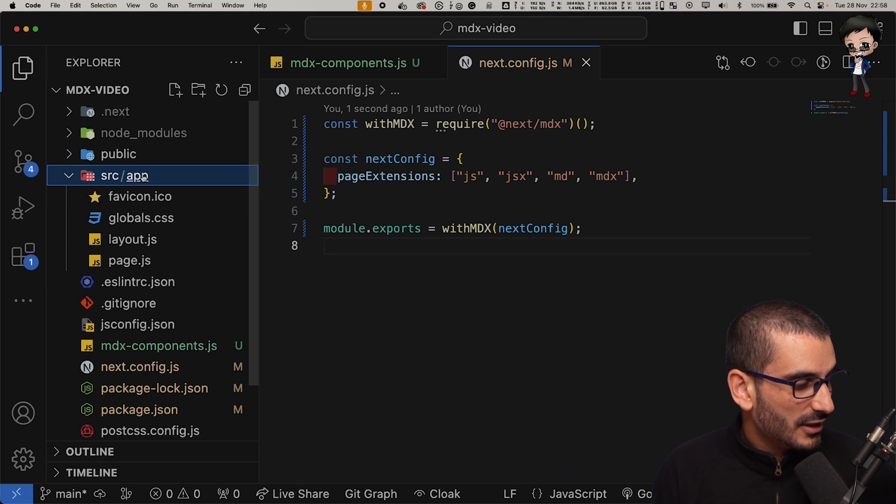
mouse_move(153, 189)
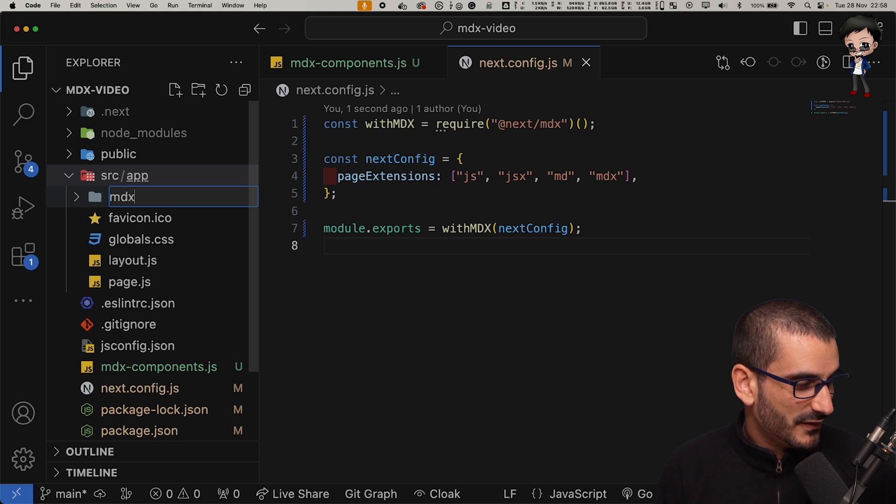
Create page.mdx inside the new src/app/mdx folder.
right_click(120, 196)
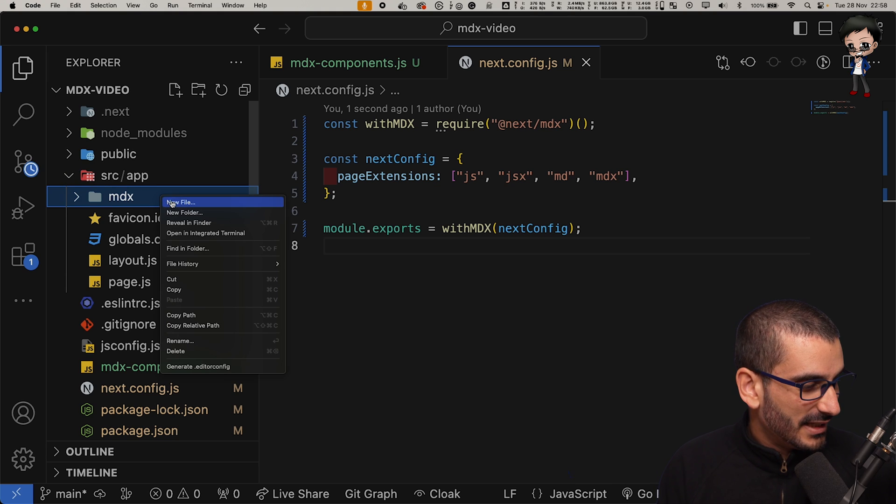
left_click(181, 202)
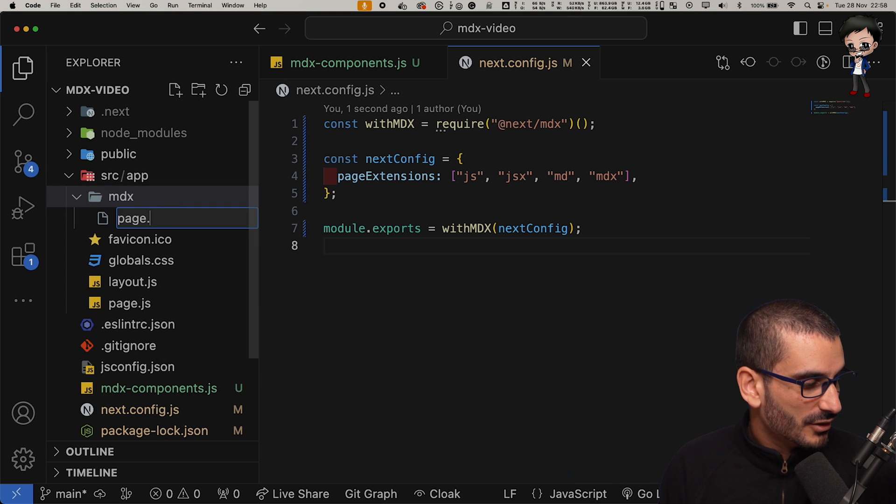
type("mdx")
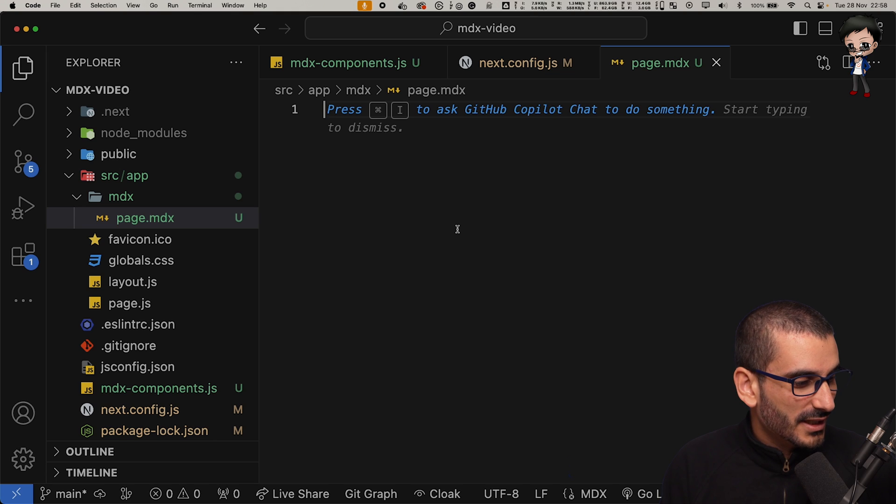
Write 'This text is **bold** and this is *italic*' in page.mdx and save.
type("This text is **b")
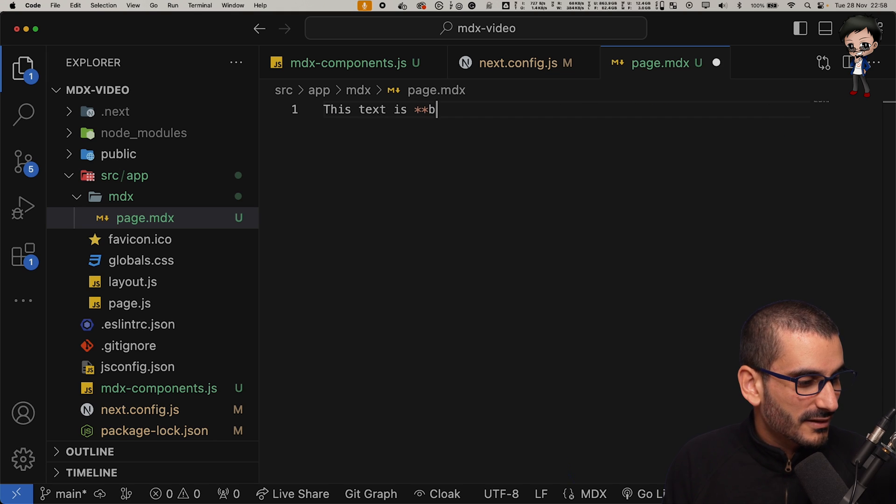
type("old** and thi si")
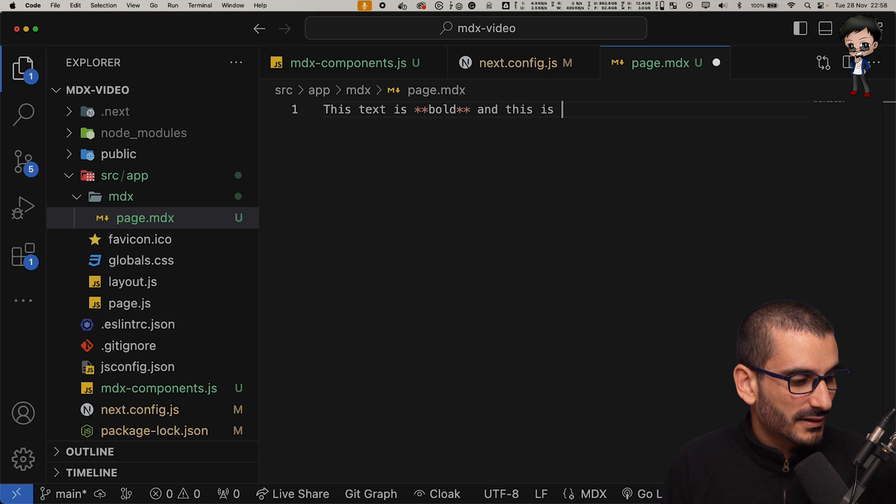
type("italic*")
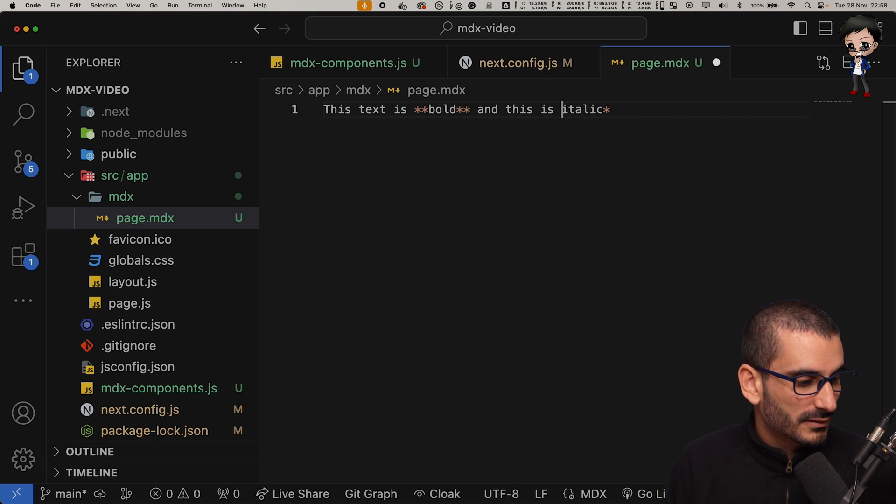
type("*")
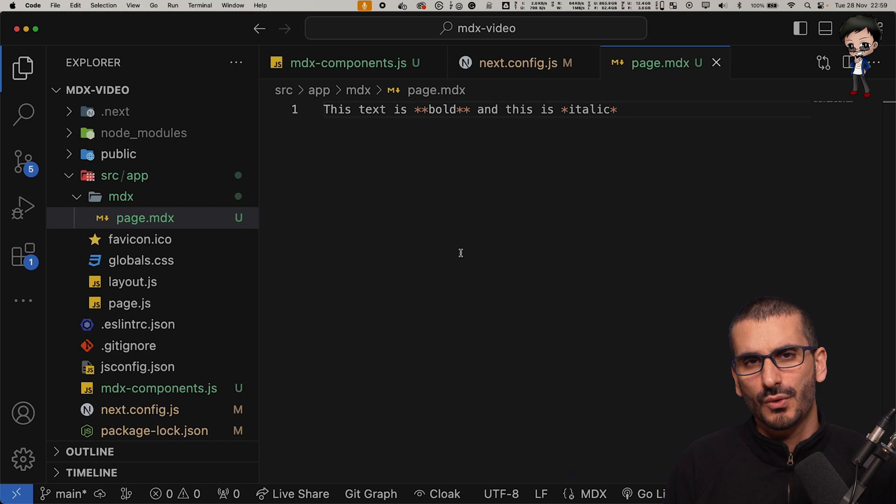
left_click(617, 110)
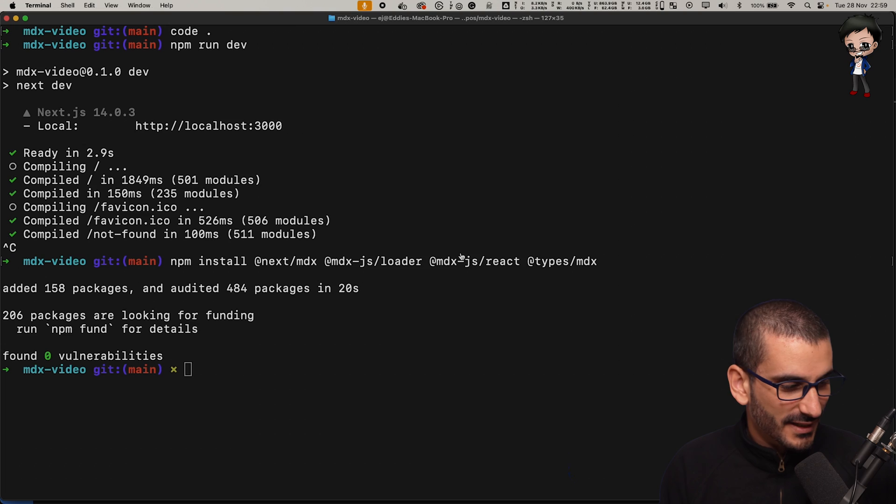
Run npm run dev to restart the development server.
type("npm run")
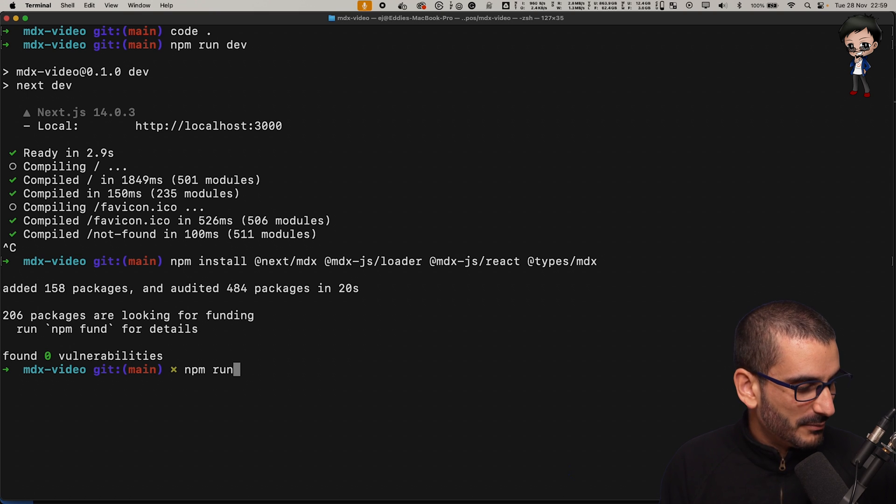
key("Return")
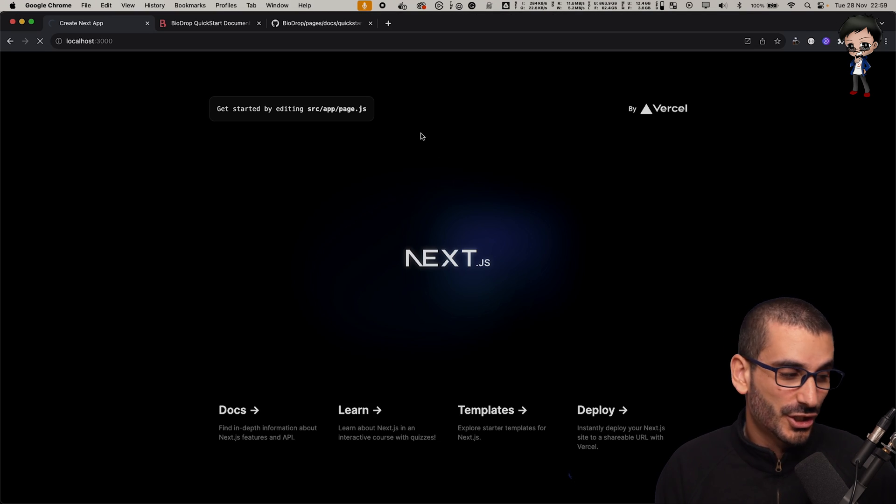
Navigate to localhost:3000/mdx to see the bold and italic text rendered.
left_click(89, 40)
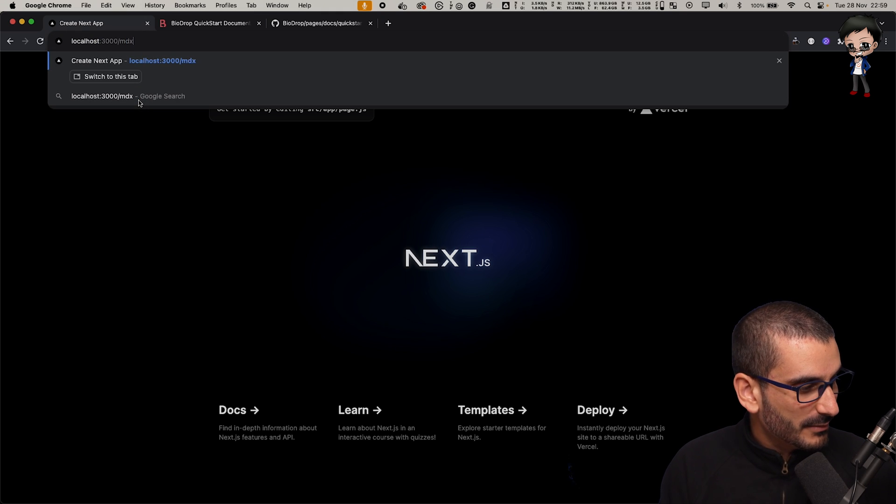
key("Return")
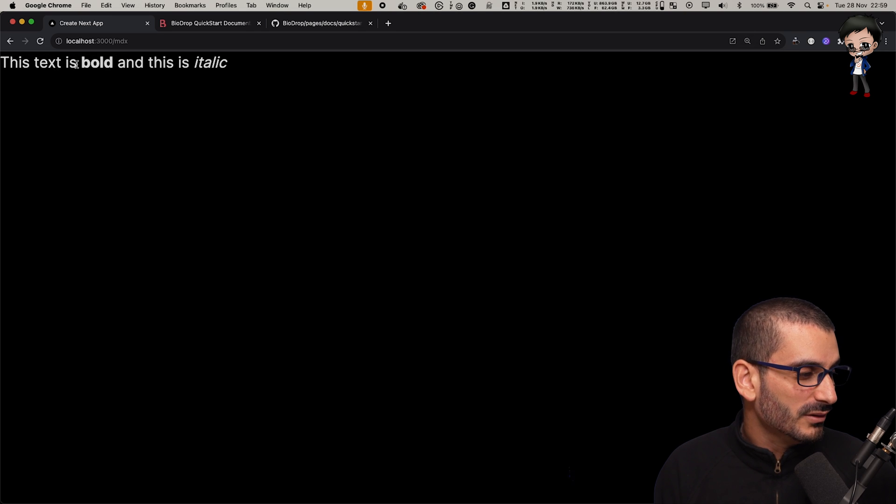
mouse_move(248, 102)
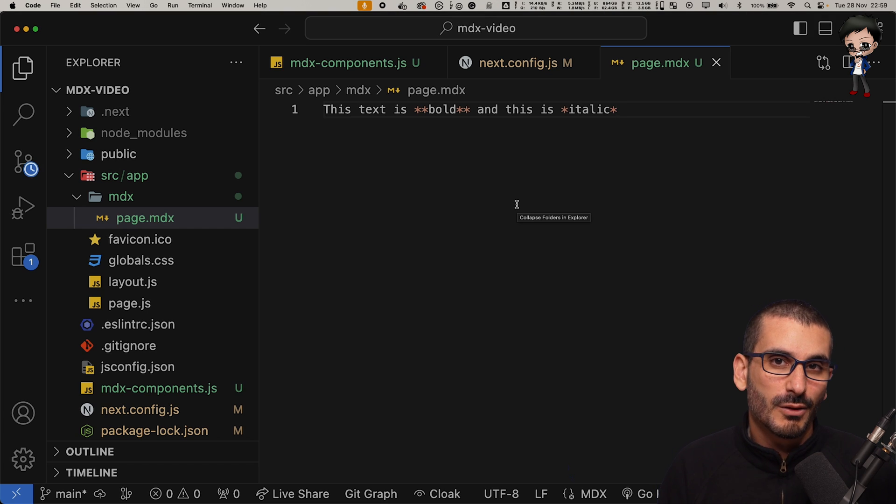
mouse_move(131, 187)
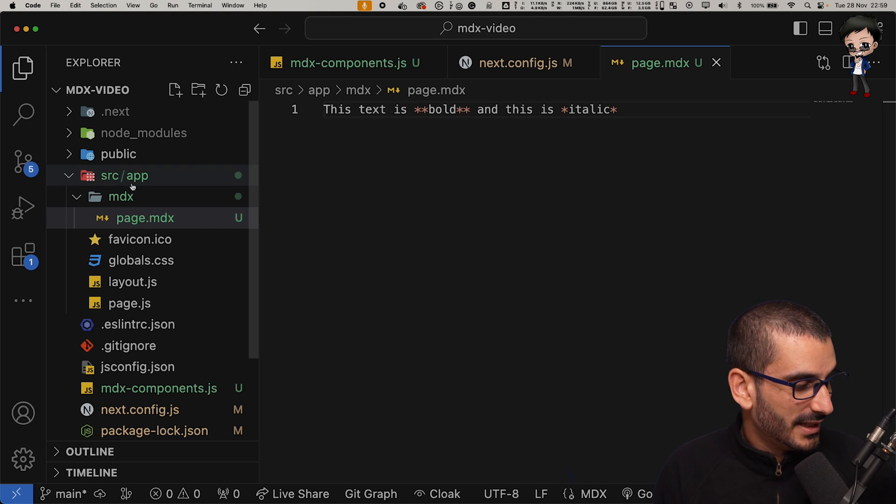
Create src/components/Alert.js and paste the Tailwind UI description alert code into it.
right_click(124, 175)
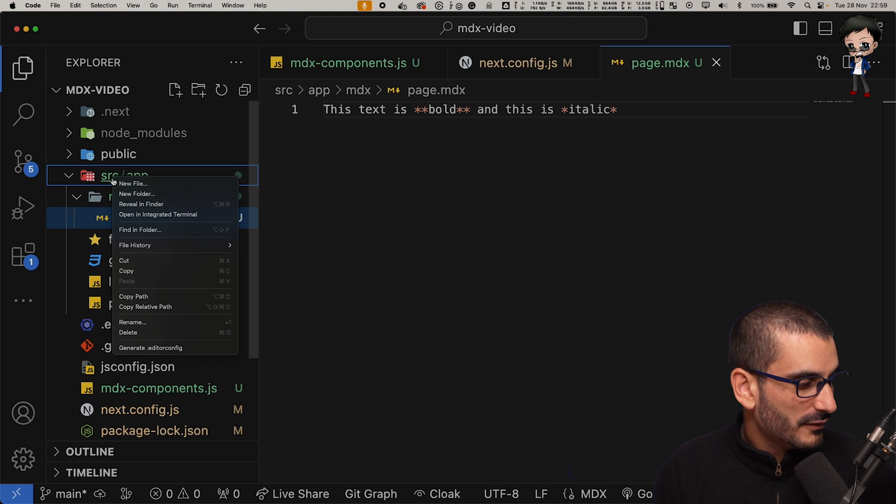
left_click(136, 194)
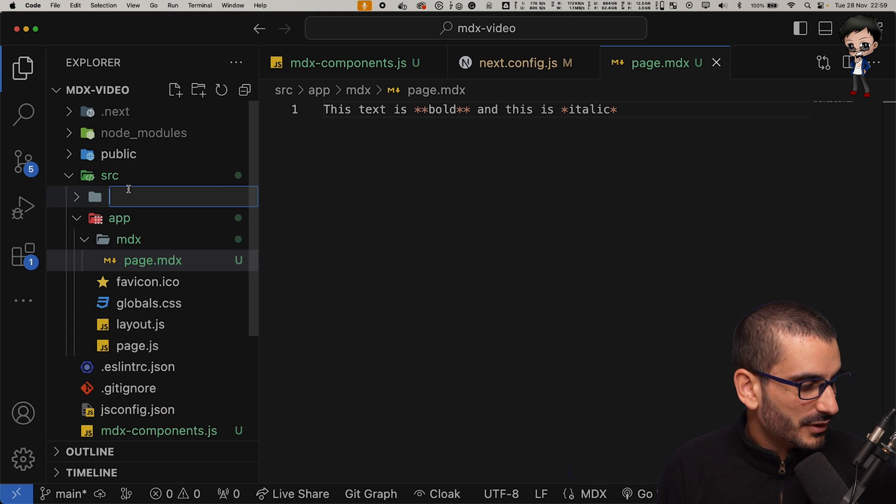
type("components")
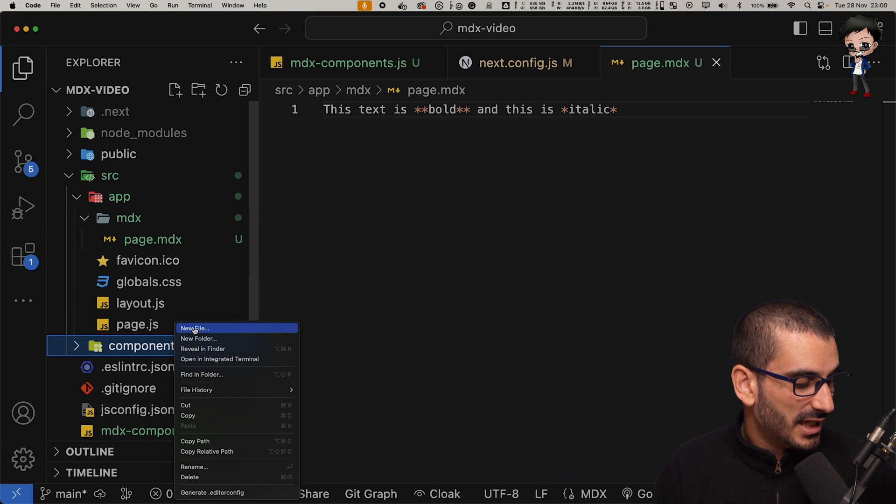
left_click(194, 327)
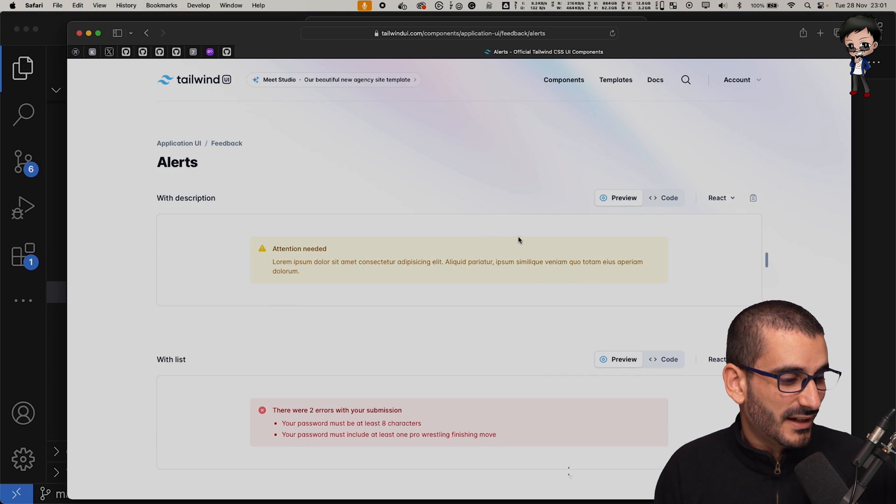
left_click(664, 197)
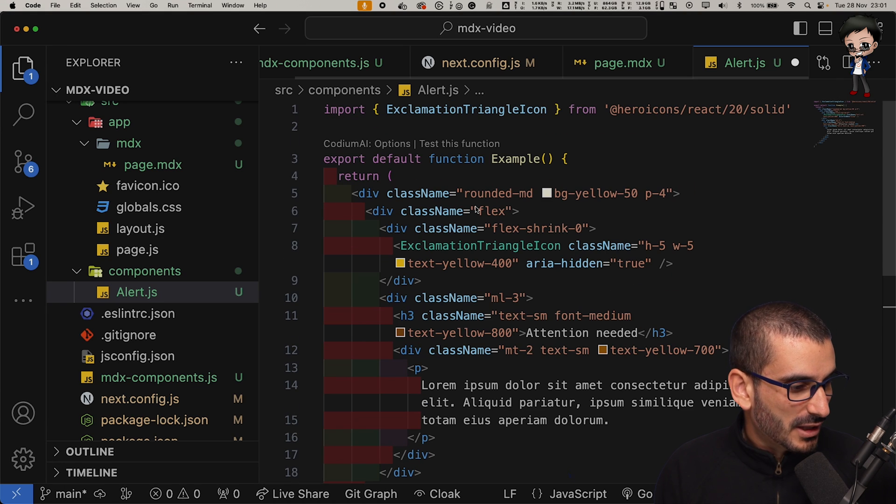
Name the component function Alert and replace the Lorem ipsum paragraph with {children}.
type("Alert")
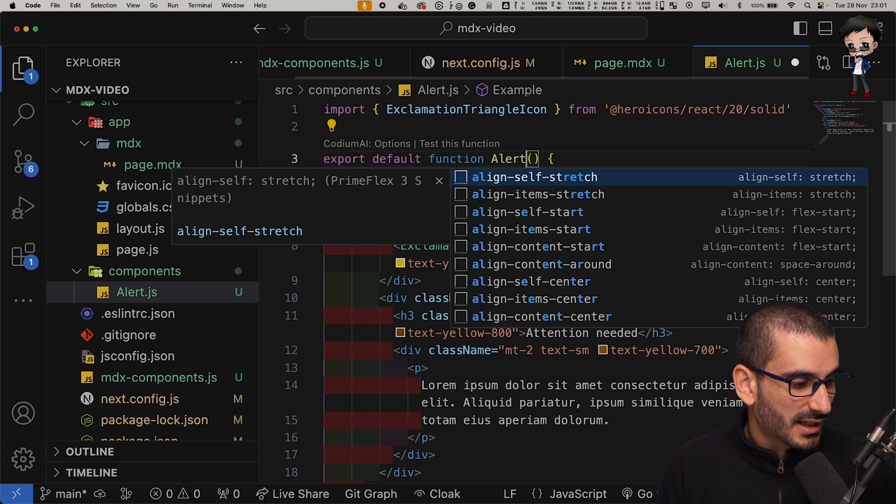
key("escape")
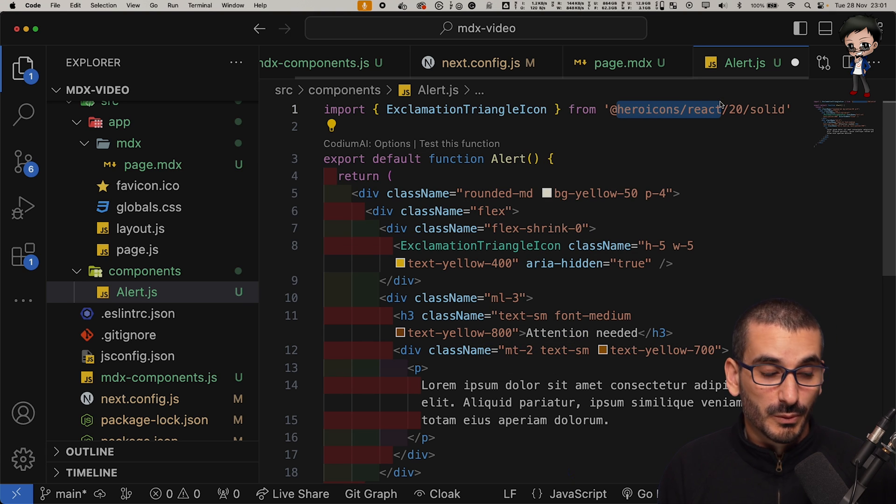
scroll("down", 3)
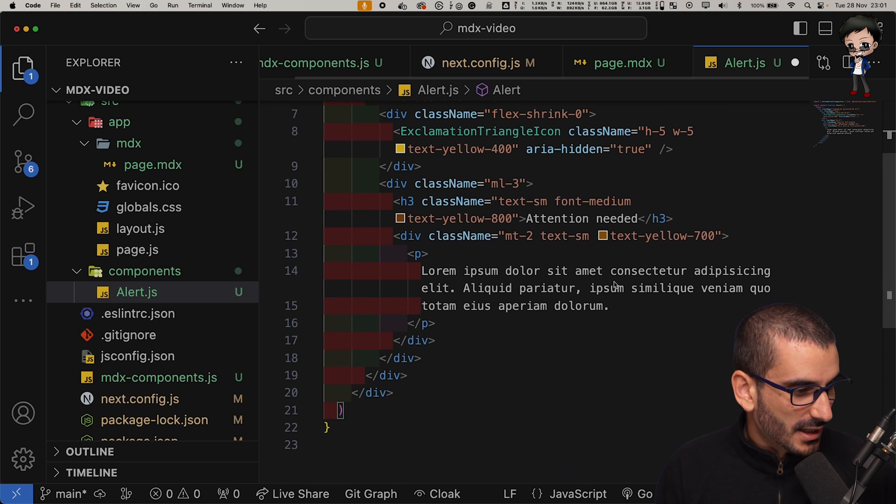
scroll("up", 3)
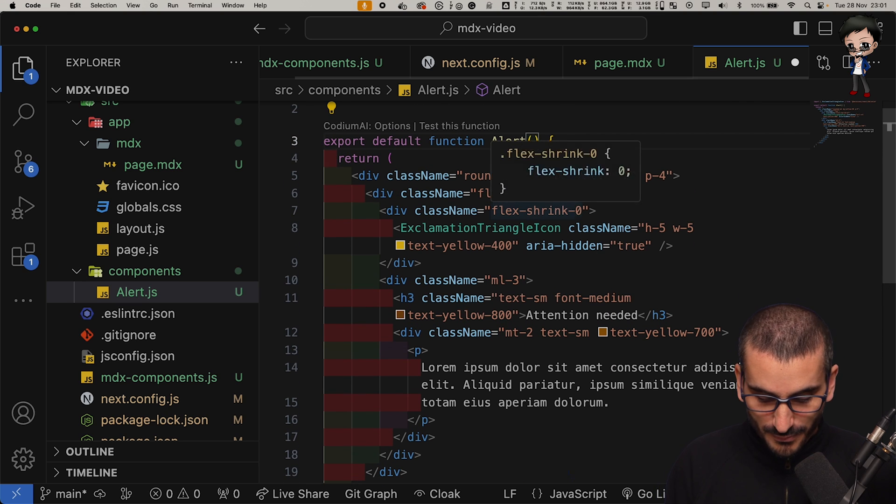
scroll("down", 3)
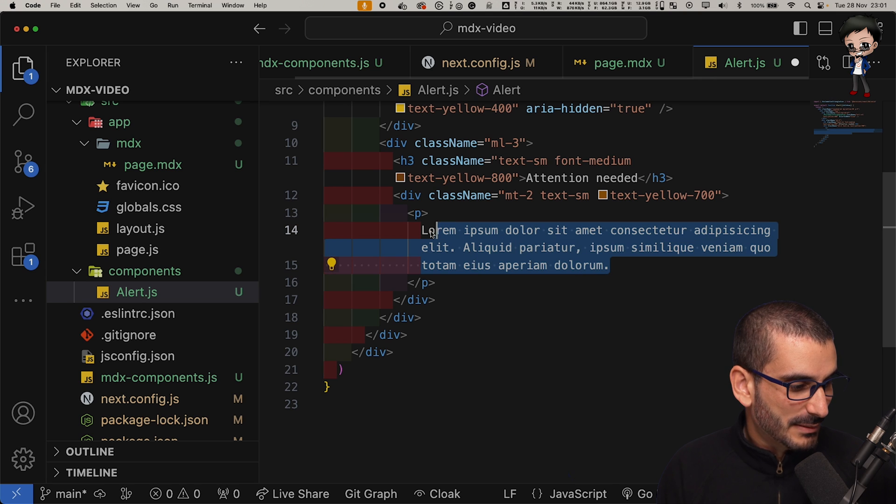
type("{children}")
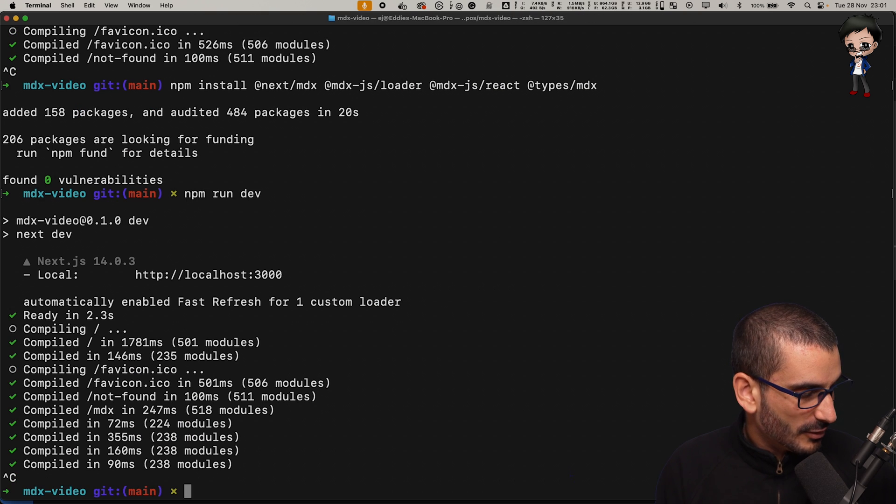
type("npm install heroicons/react")
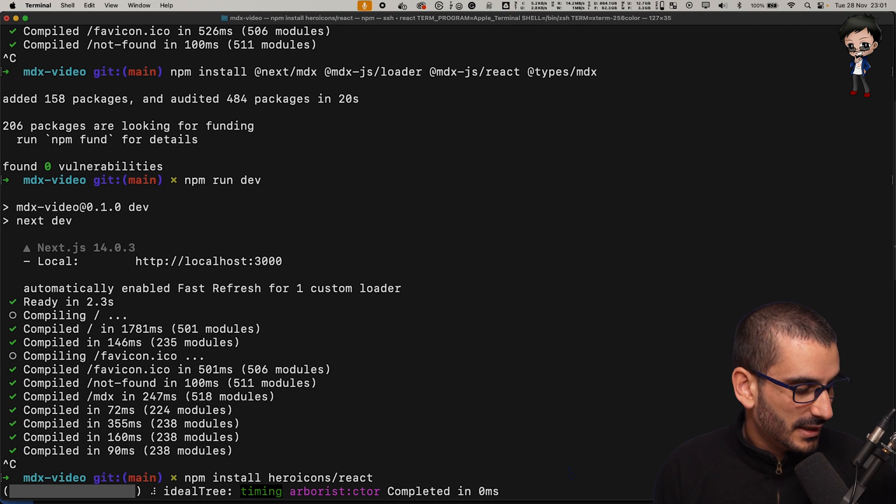
mouse_move(470, 253)
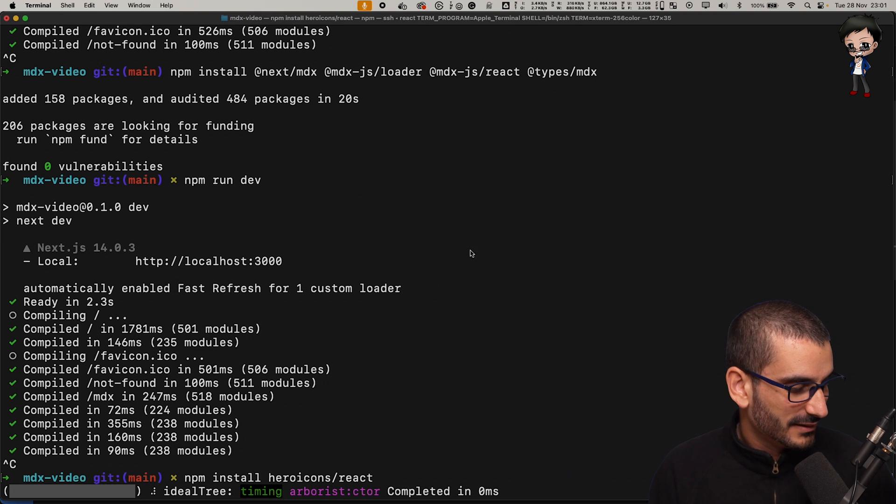
mouse_move(543, 285)
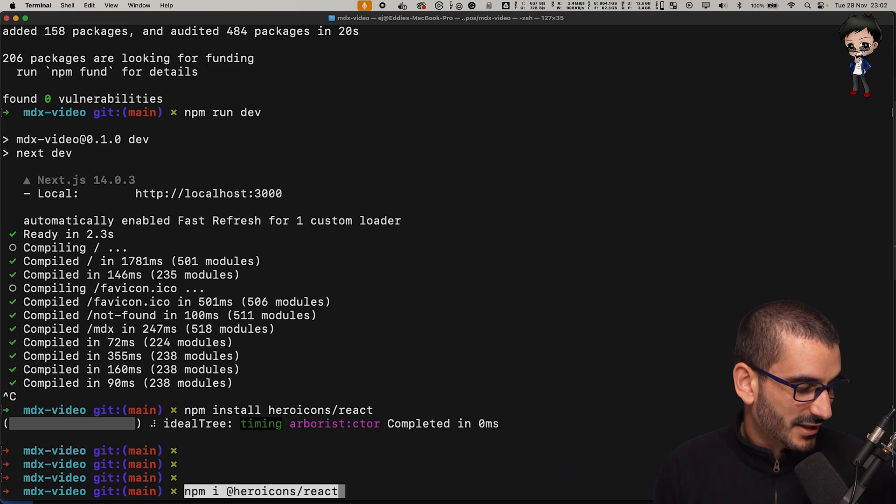
key("Return")
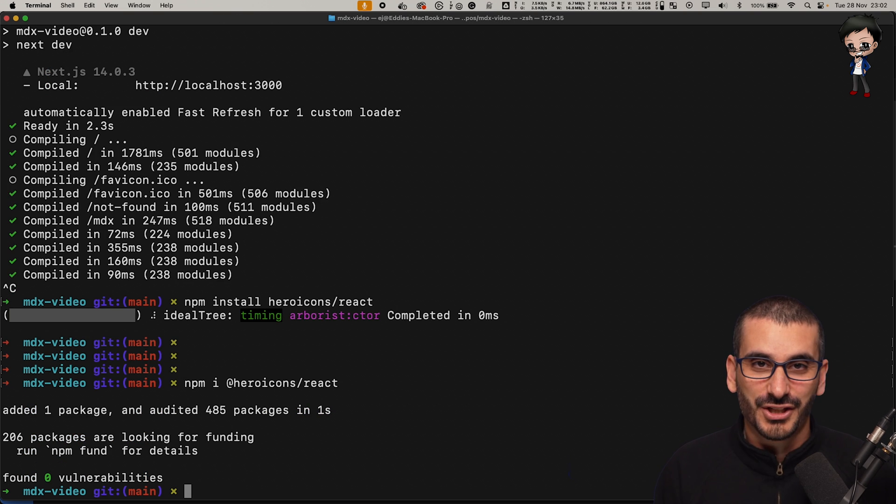
type("npm")
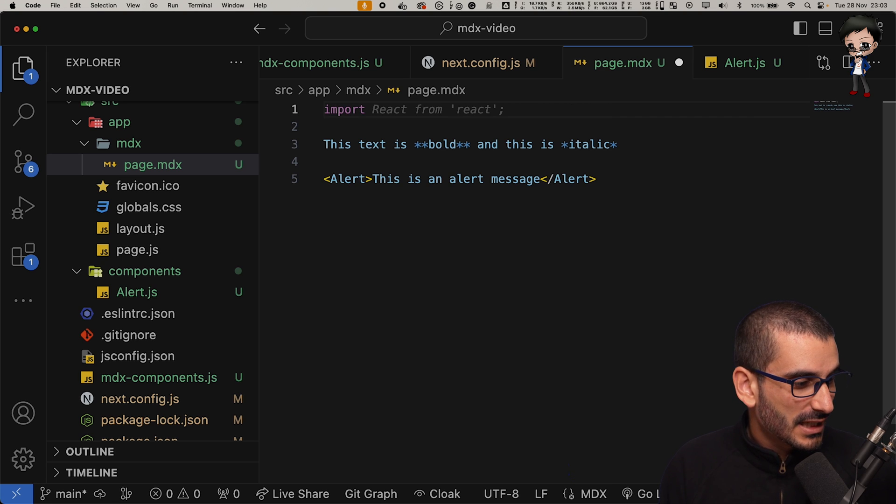
Import Alert into page.mdx and add Alert tags with the message 1111.
type("Alert from 'react-bootstrap/Alert'")
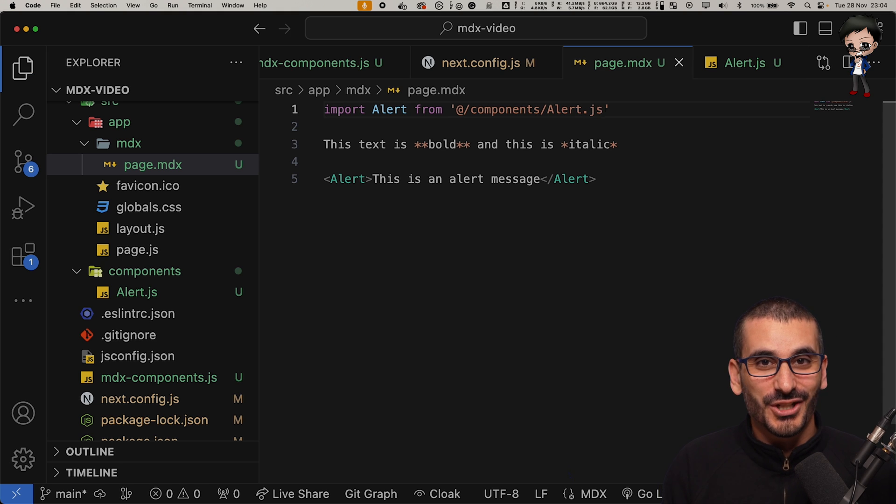
left_click(606, 109)
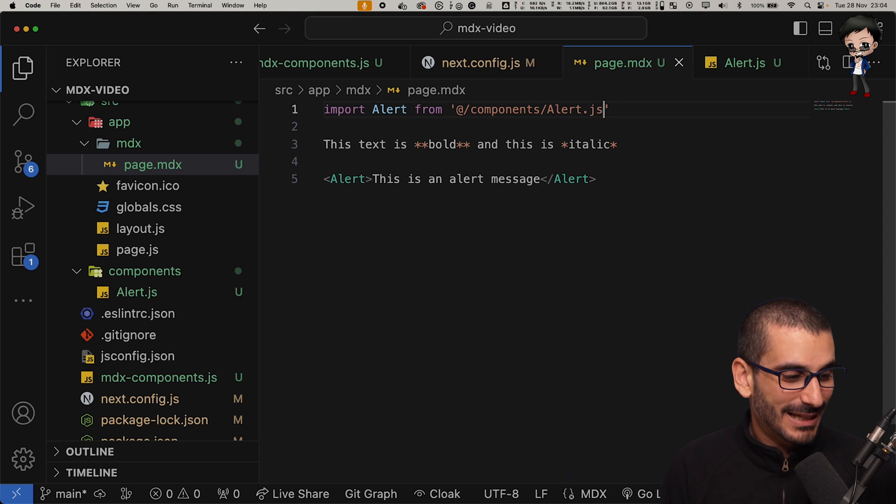
mouse_move(344, 179)
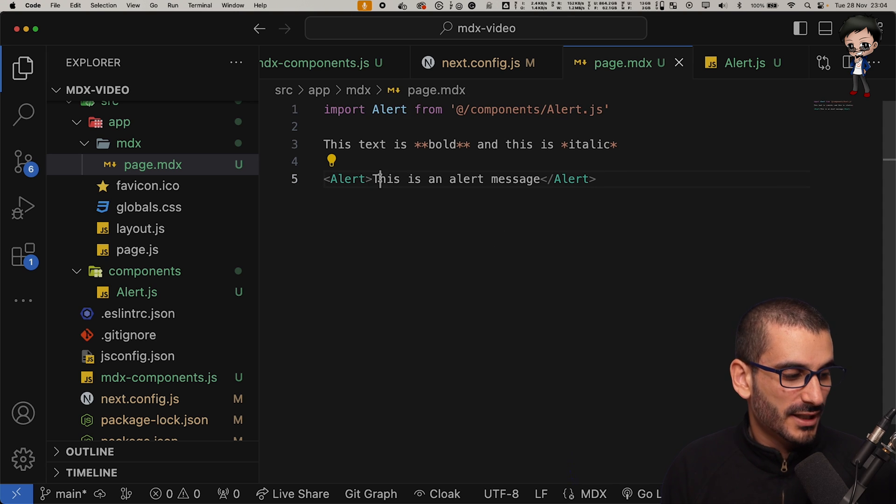
mouse_move(559, 223)
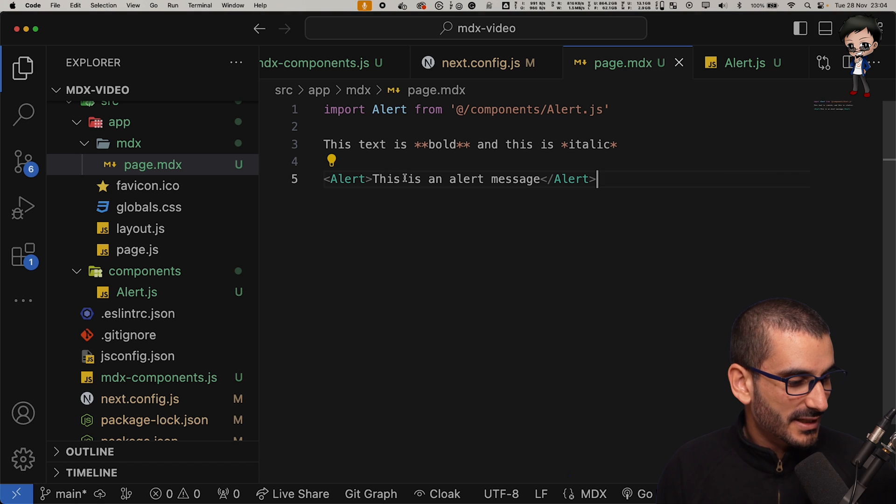
type("1111")
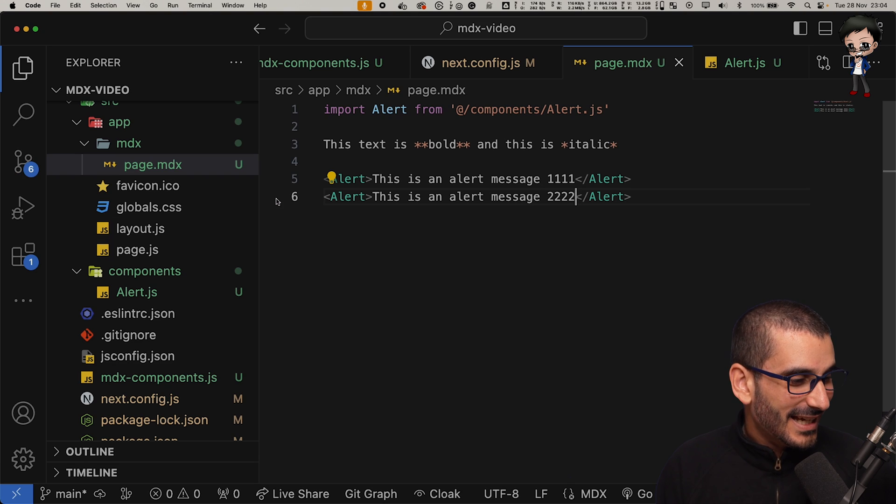
Add an m-4 margin to the outer div in Alert.js.
left_click(745, 63)
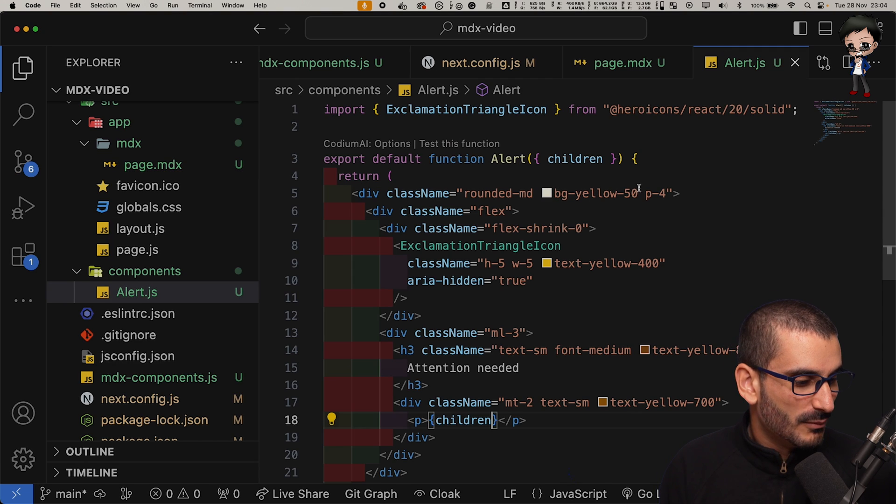
type("m")
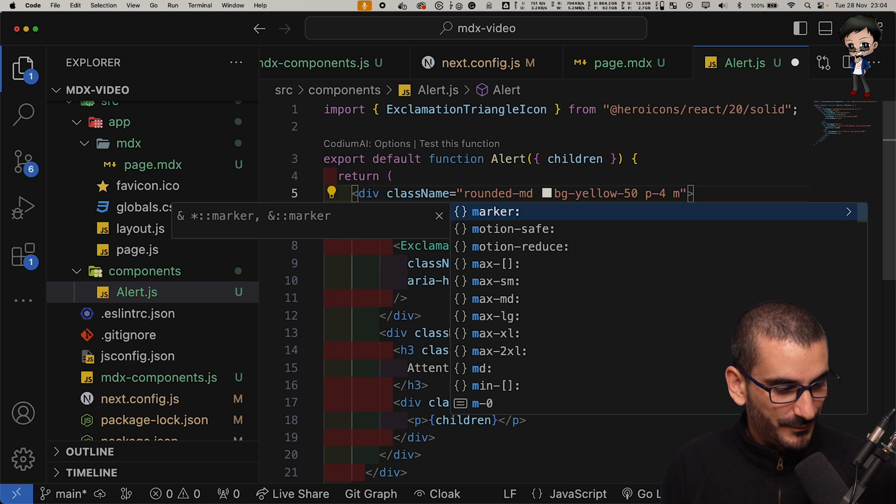
type("4")
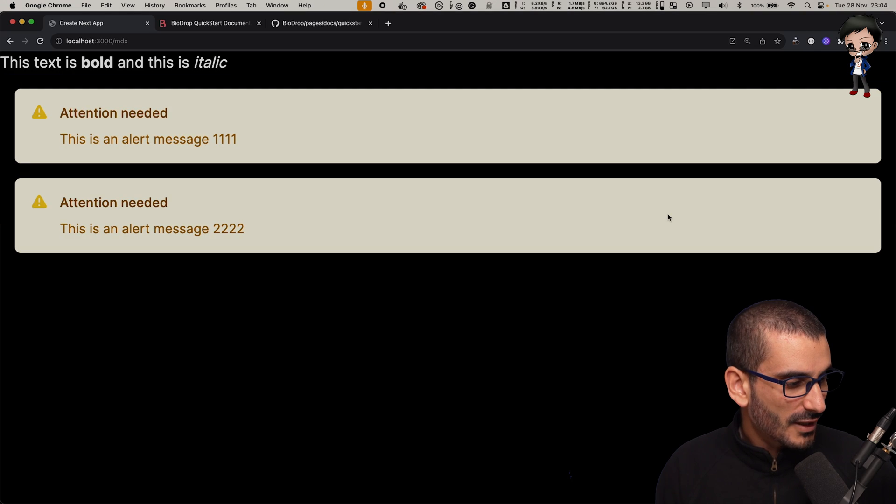
mouse_move(334, 257)
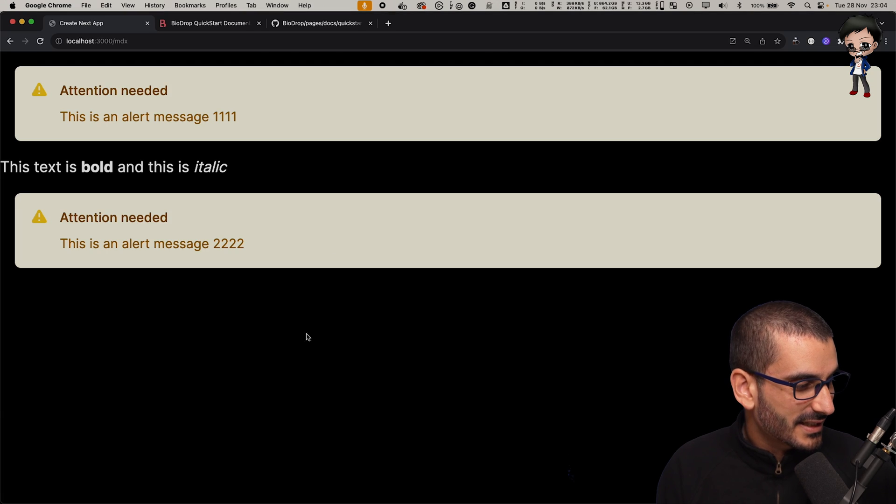
mouse_move(340, 363)
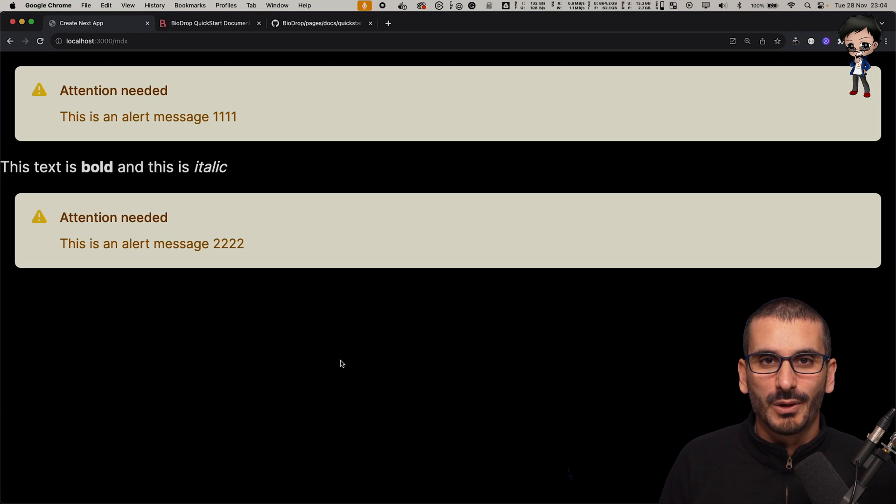